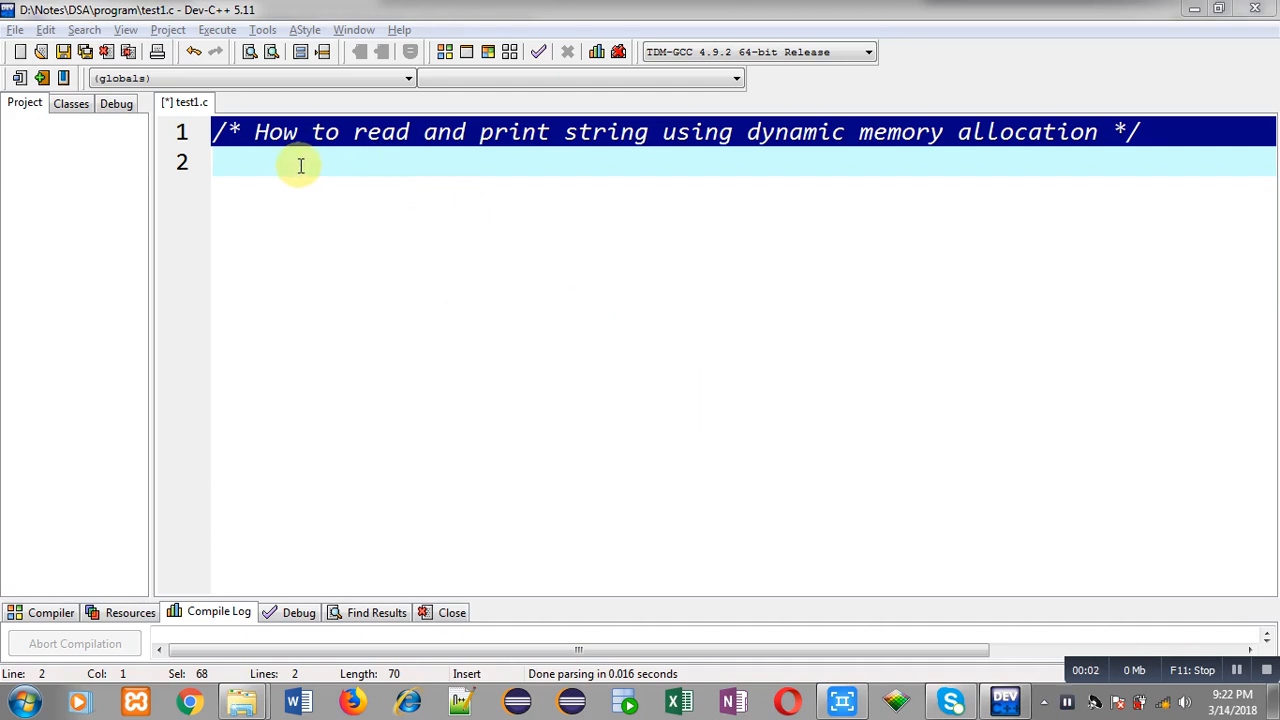
mouse_move(378, 170)
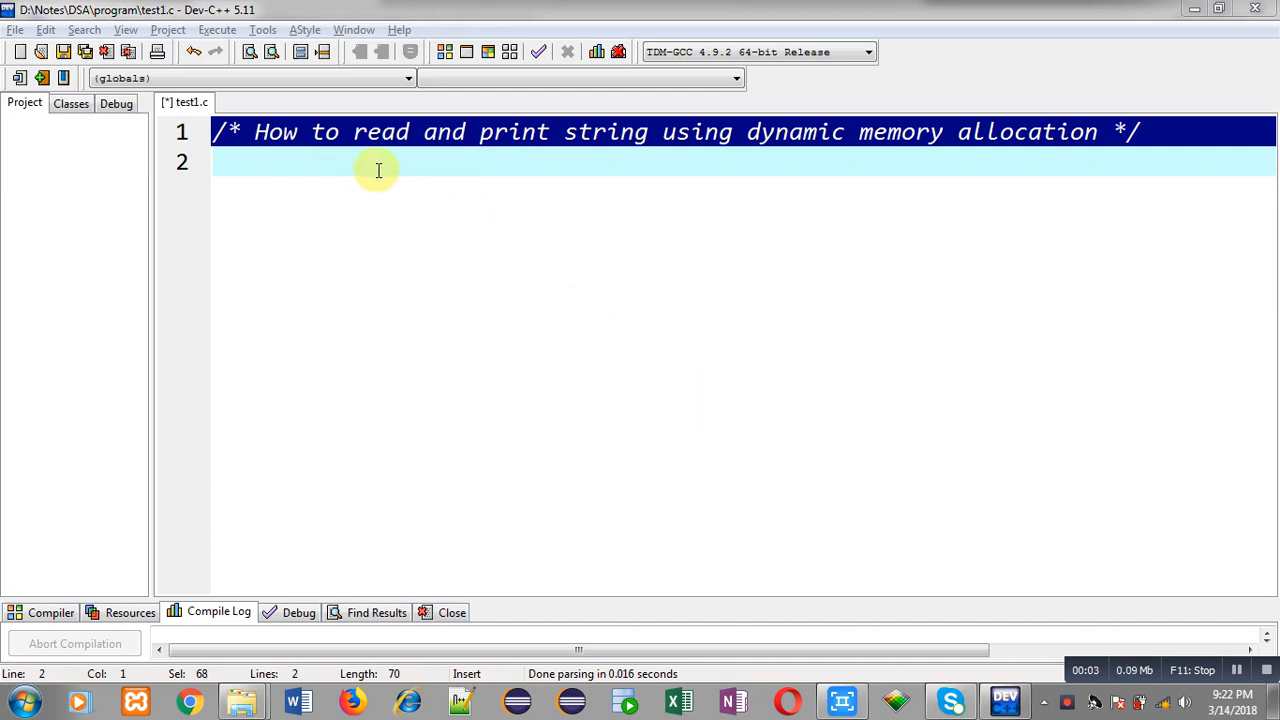
mouse_move(345, 162)
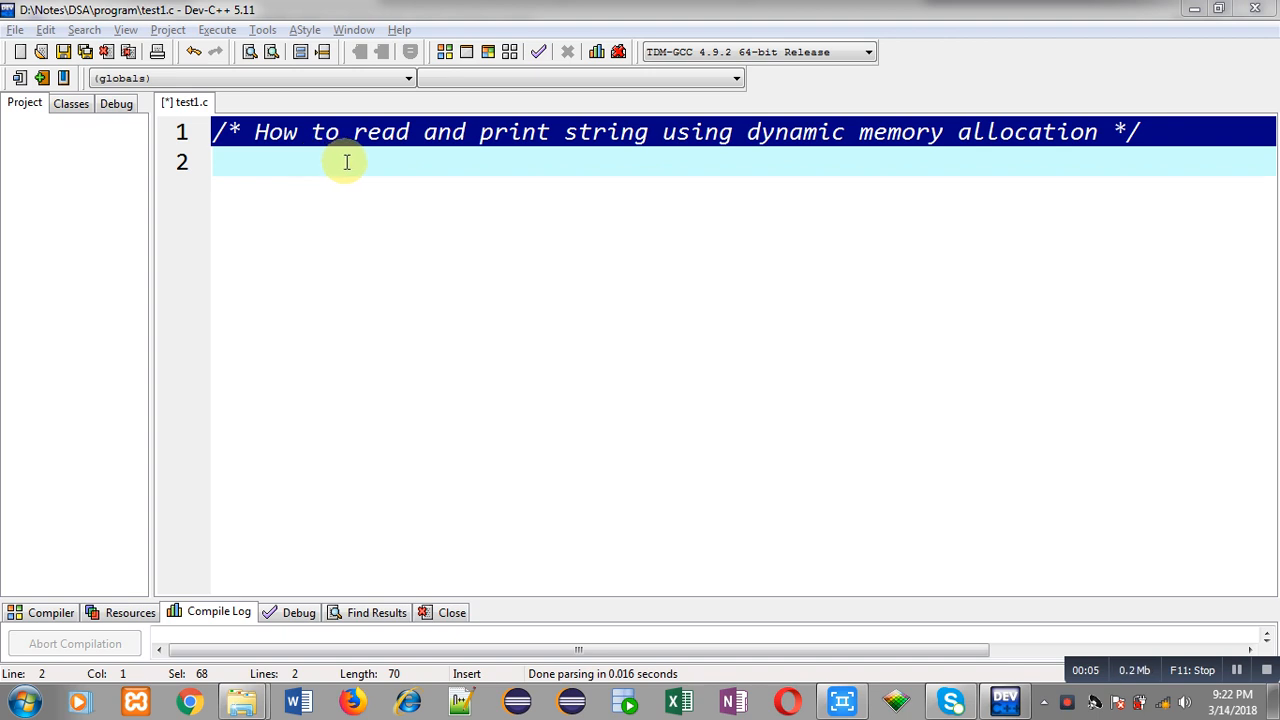
mouse_move(835, 176)
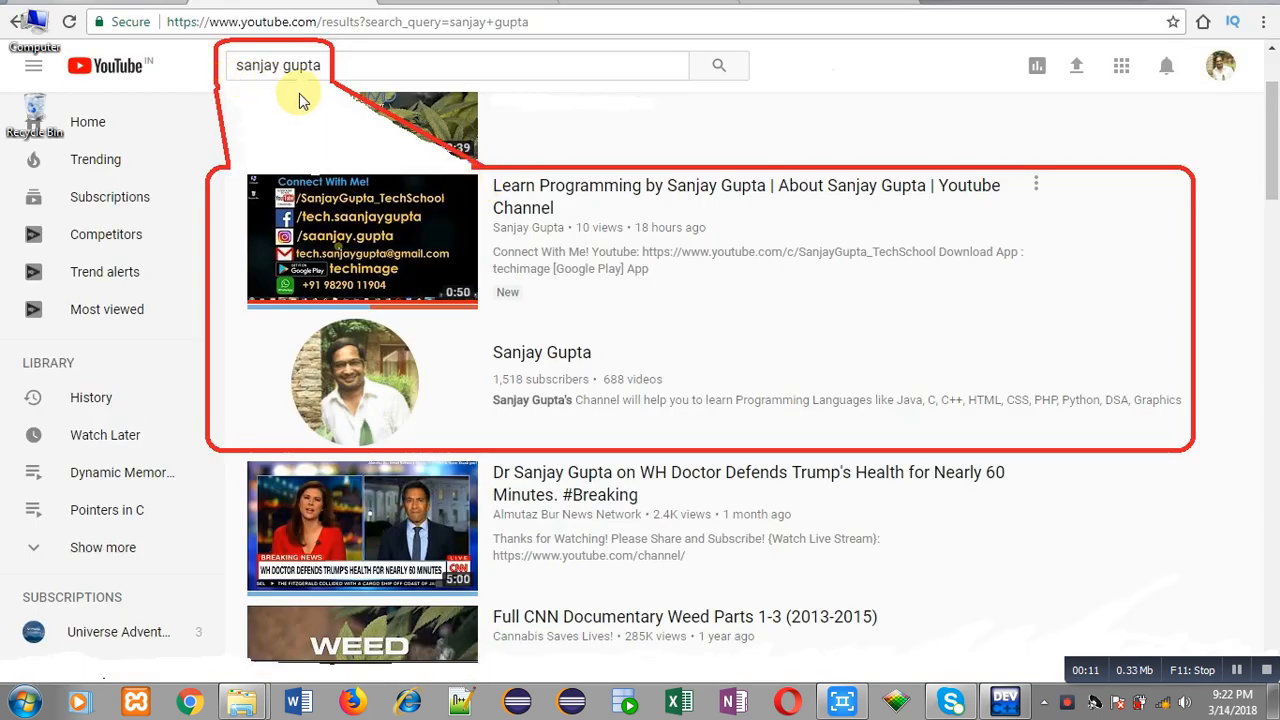
mouse_move(315, 139)
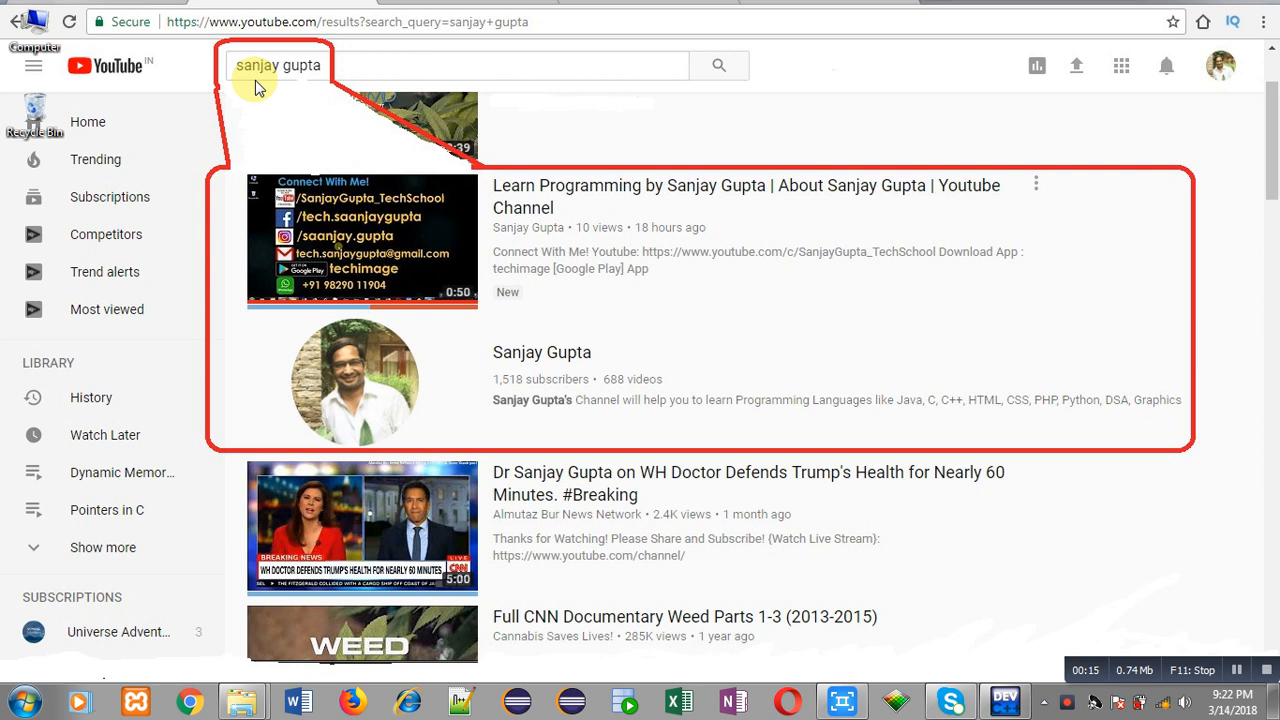
mouse_move(470, 363)
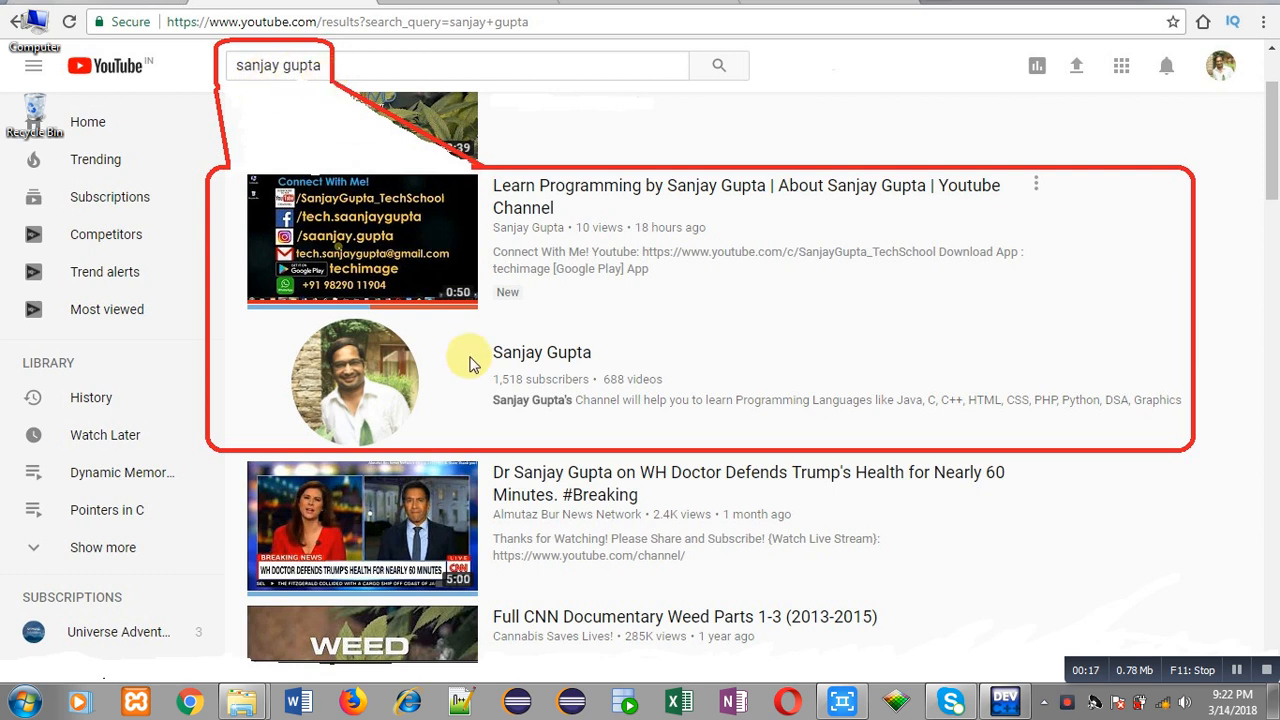
mouse_move(460, 350)
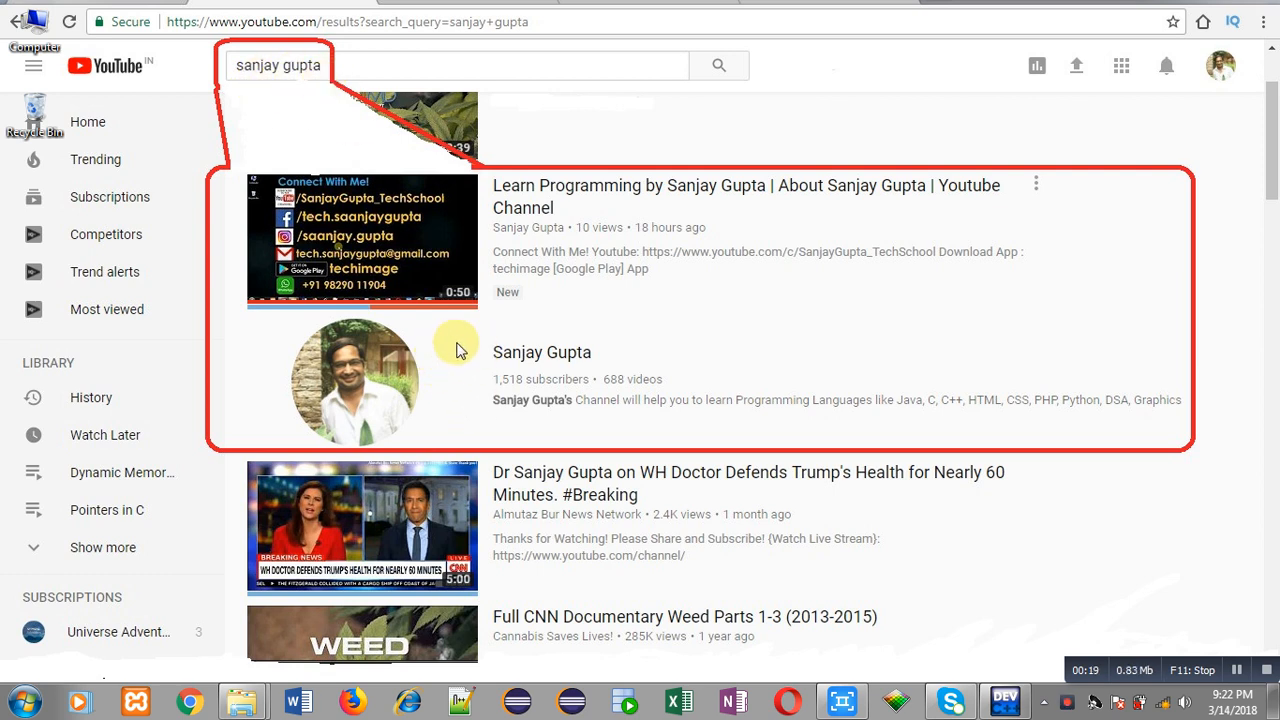
mouse_move(465, 393)
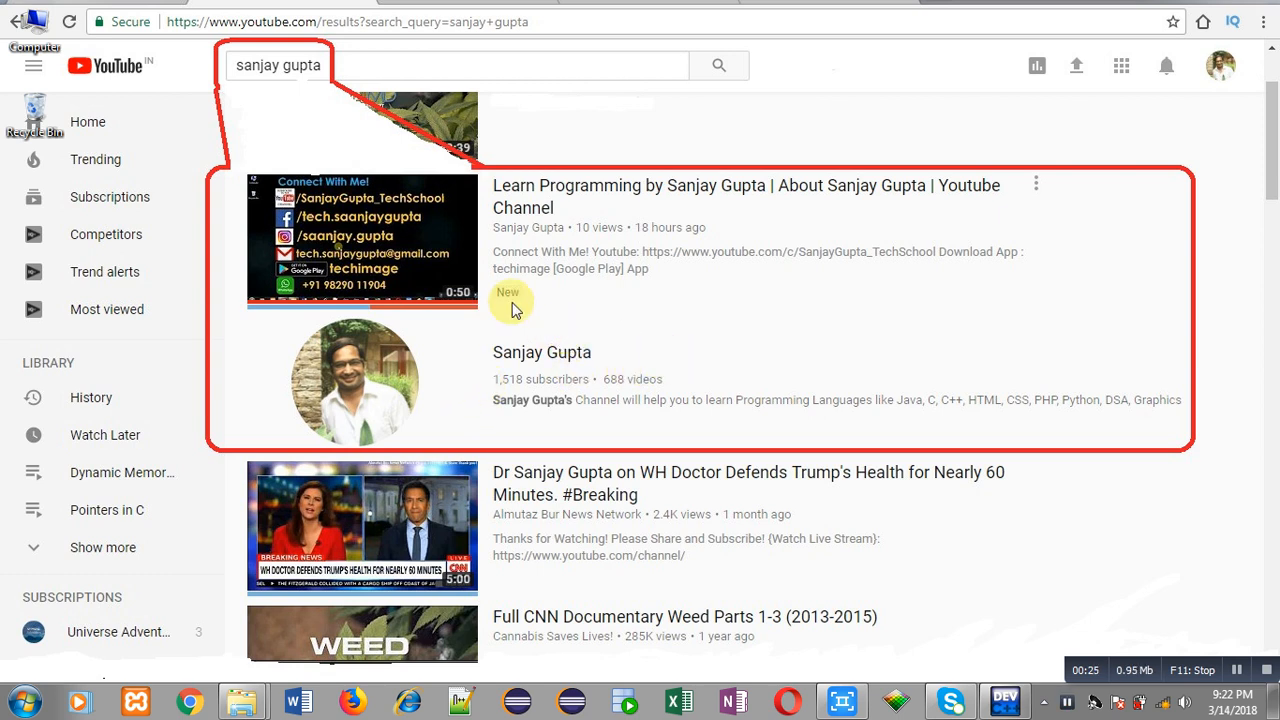
mouse_move(508, 303)
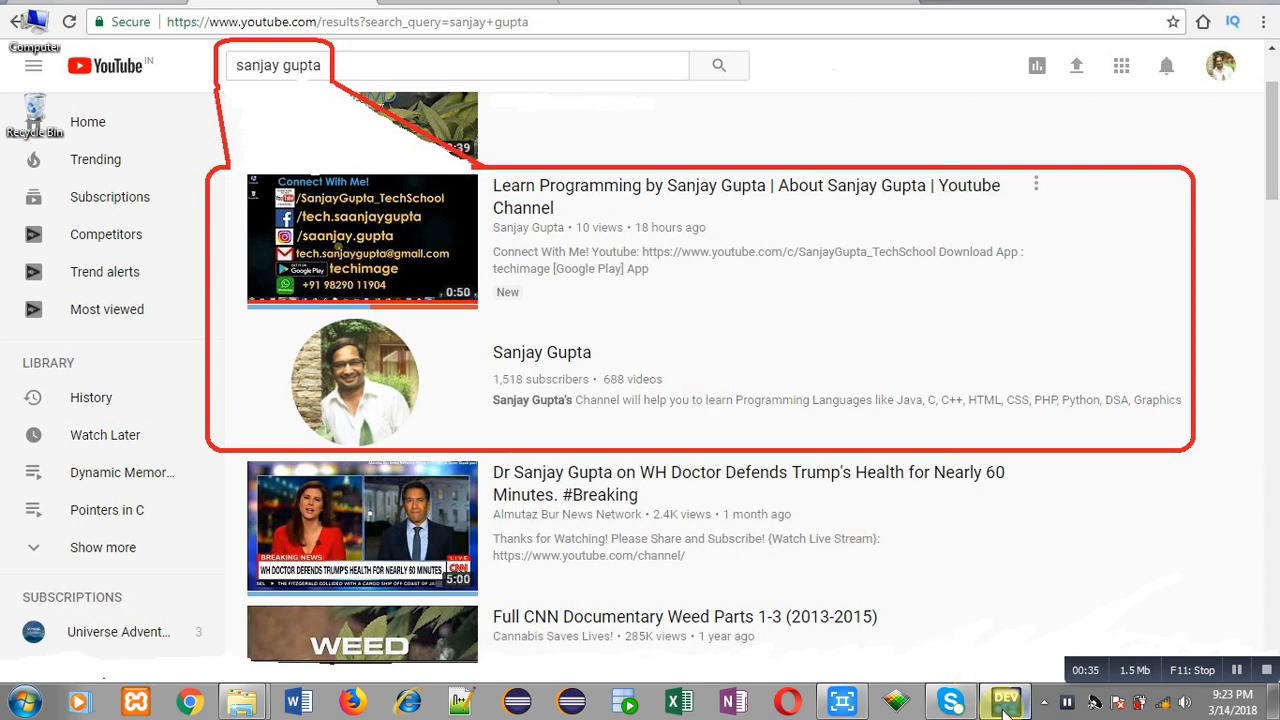
Step: Switch from the YouTube channel results back to the Dev-C++ test1.c editor
click(1005, 700)
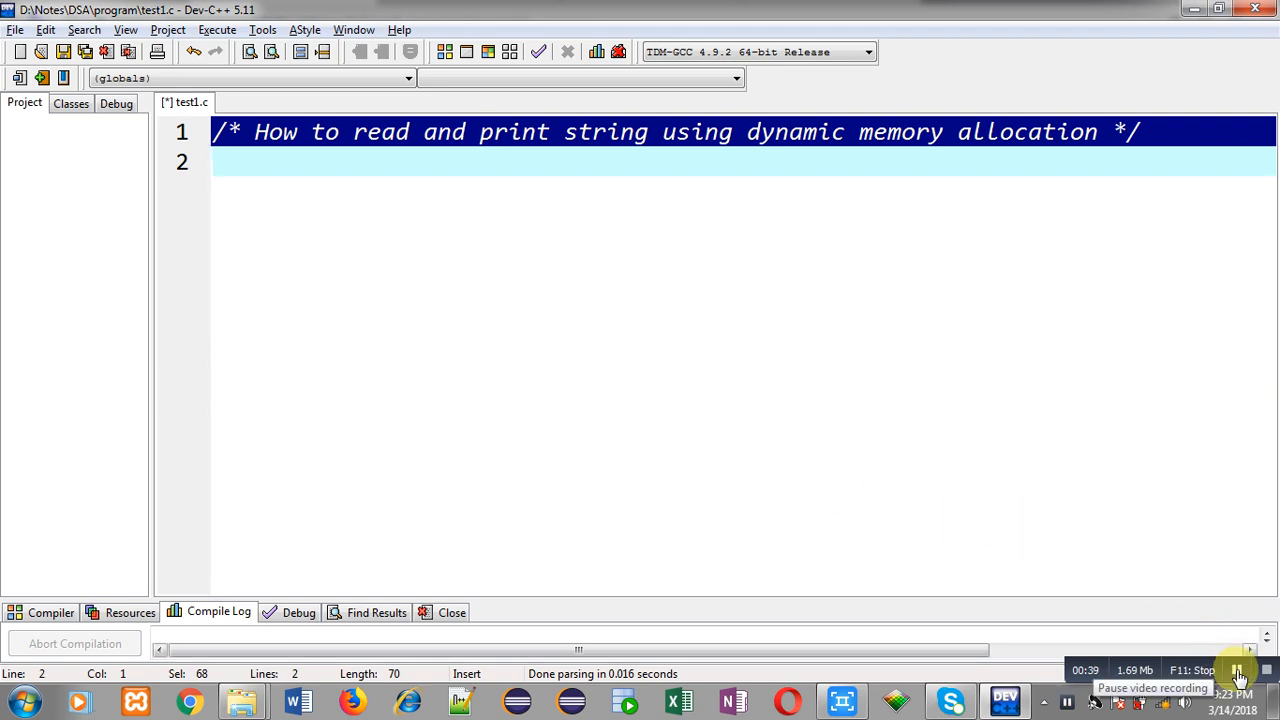
Step: Write #include<stdio.h> and #include<stdlib.h> followed by an empty int main() body
click(232, 161)
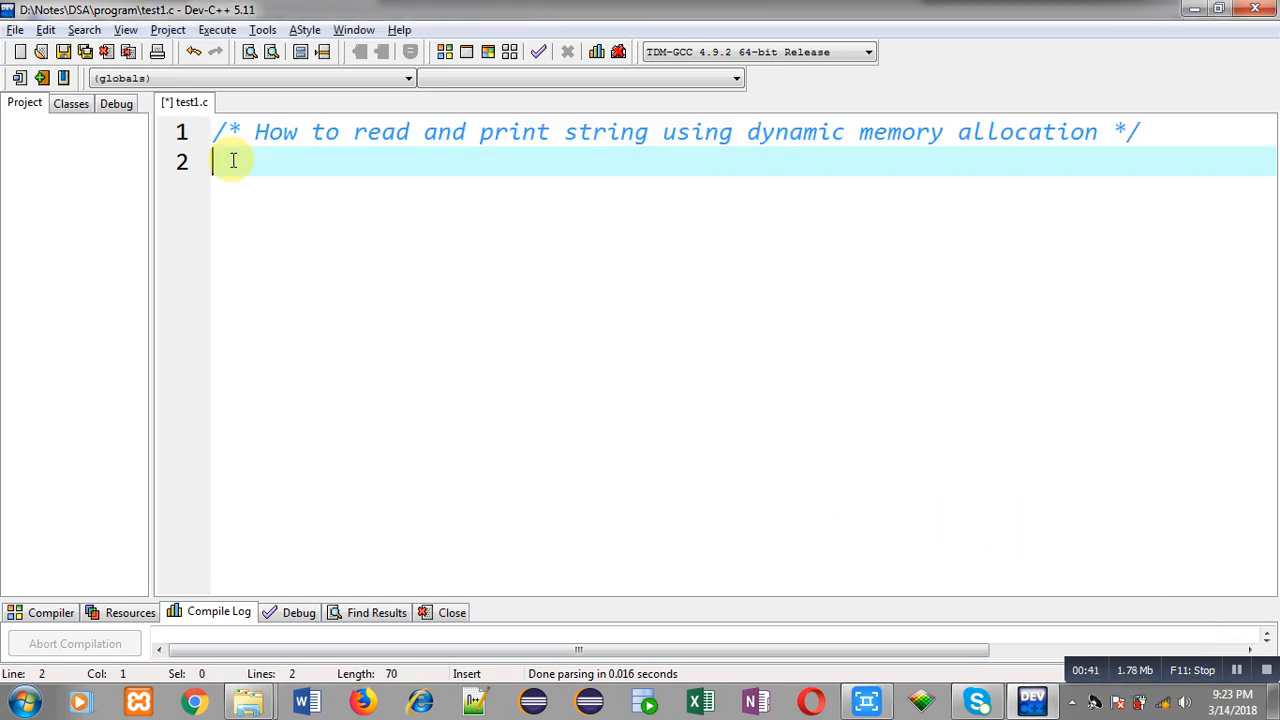
text(#include<stdio.h>)
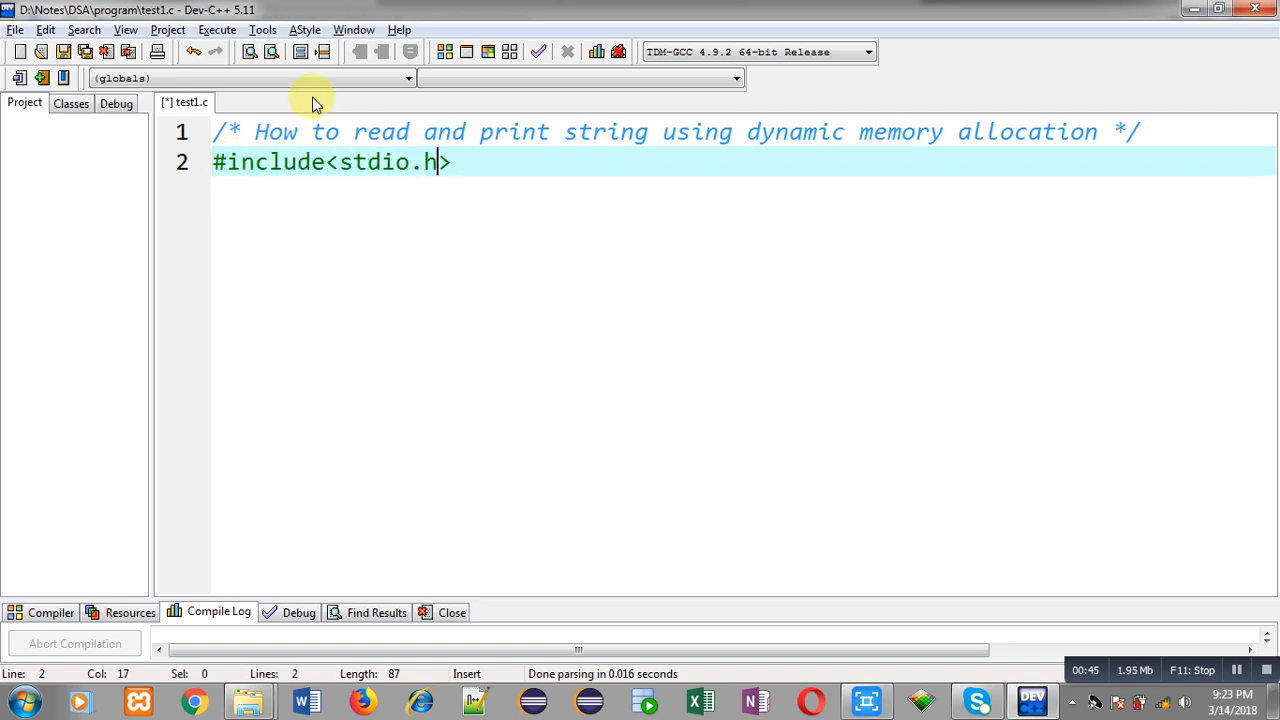
text(#ic)
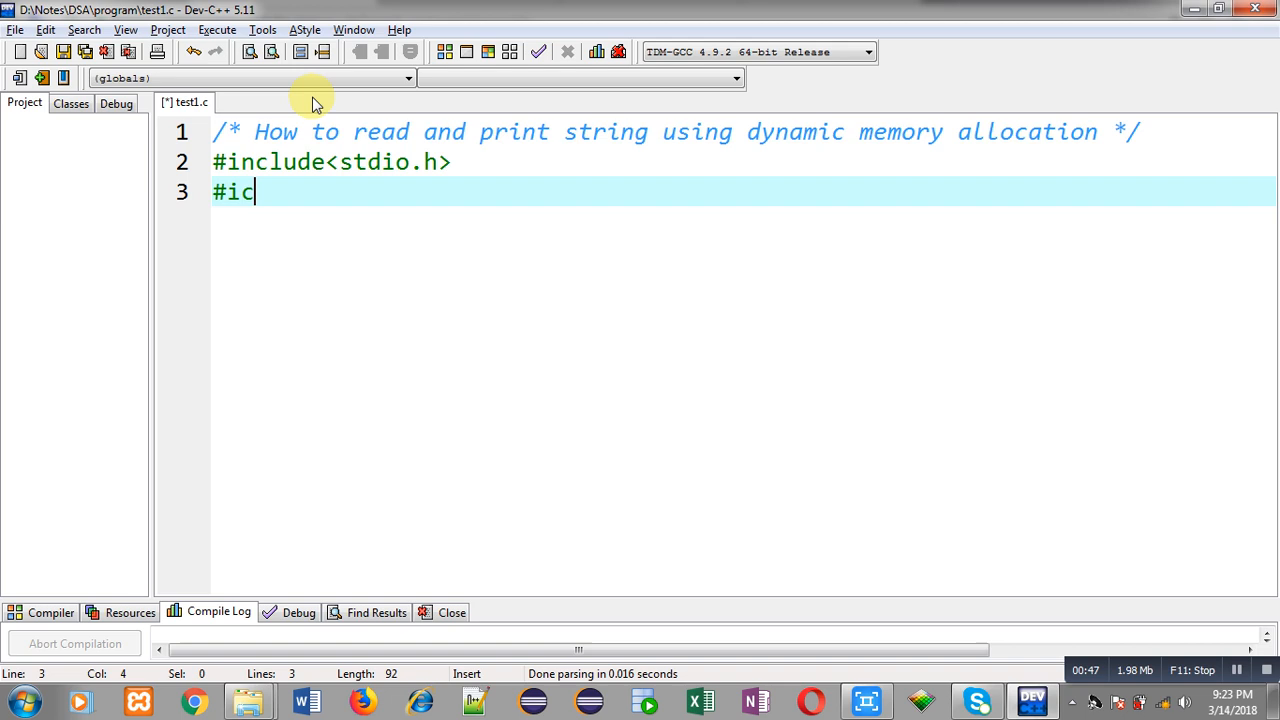
text(nlu)
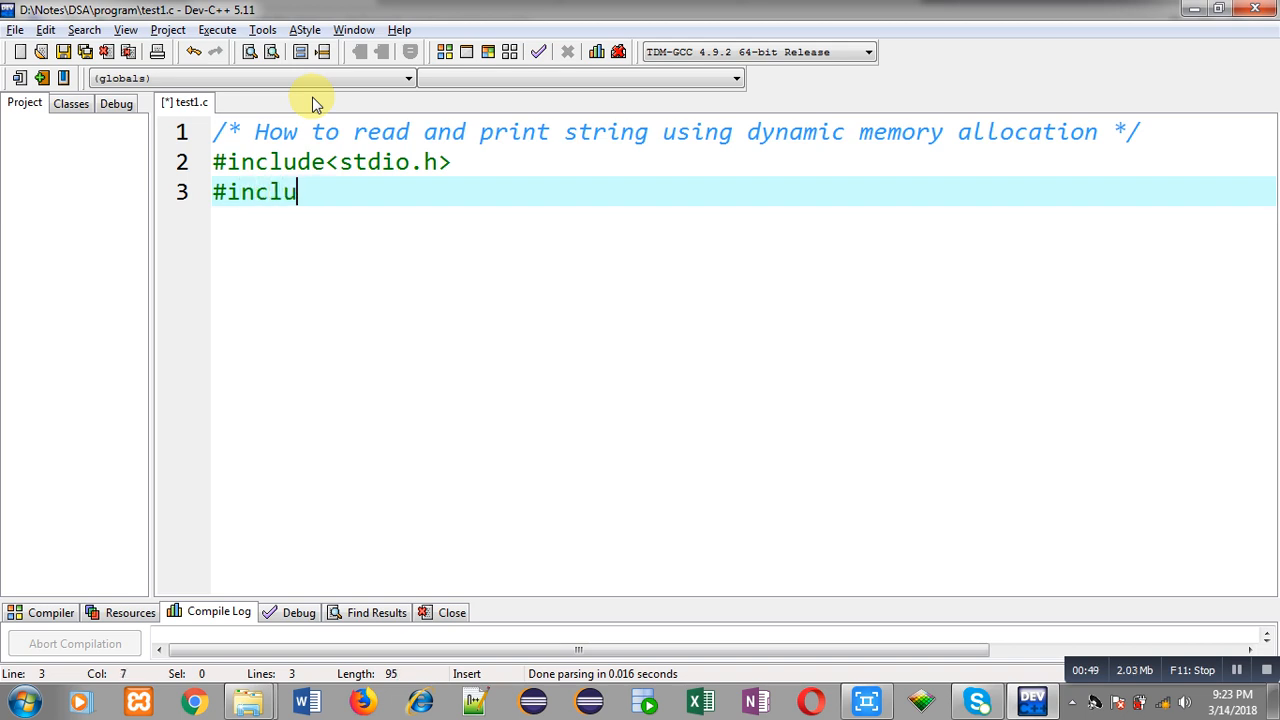
text(de<stdlib>)
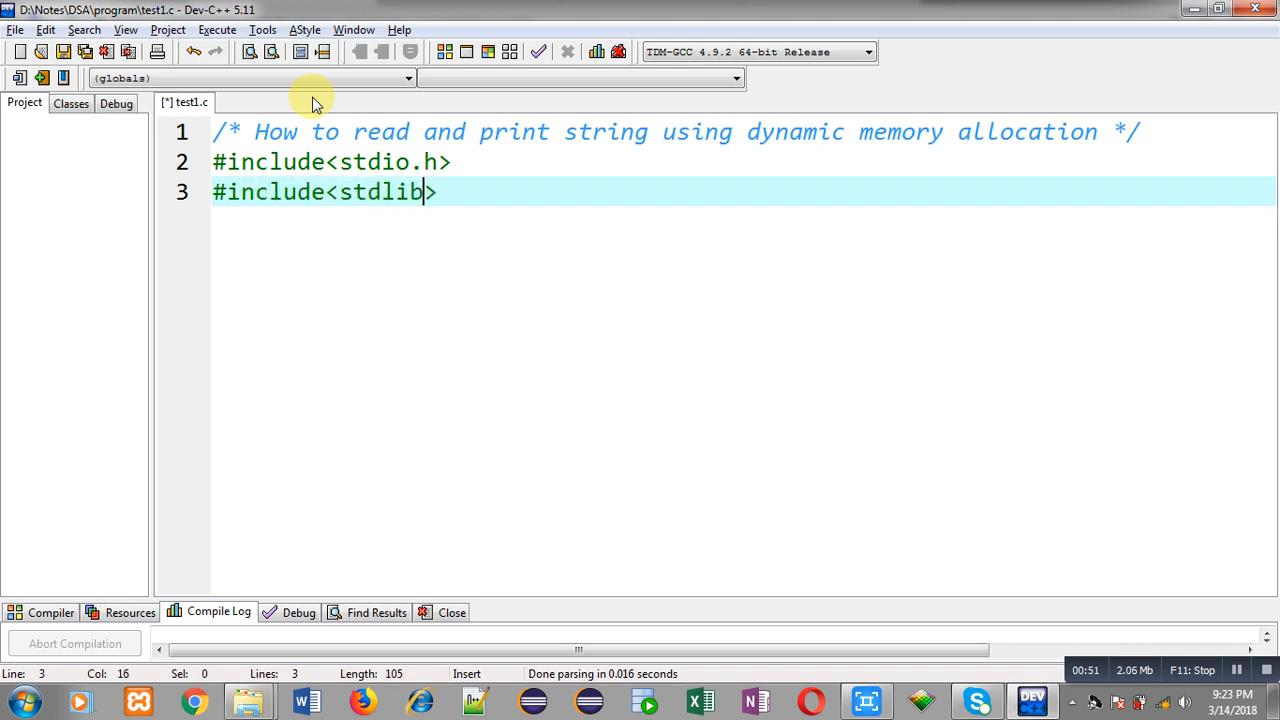
text(.h>)
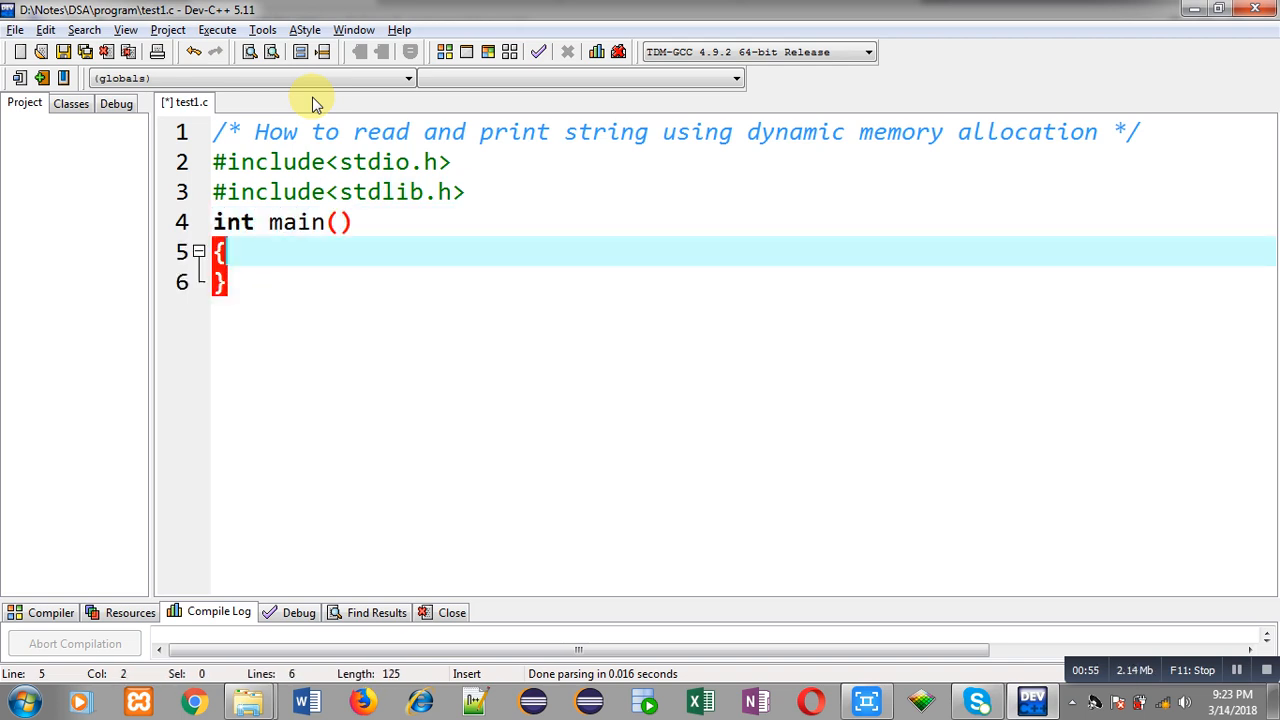
Step: Declare int n and char *p, prompt "Enter Size of String", and scanf the size into n
text(int n)
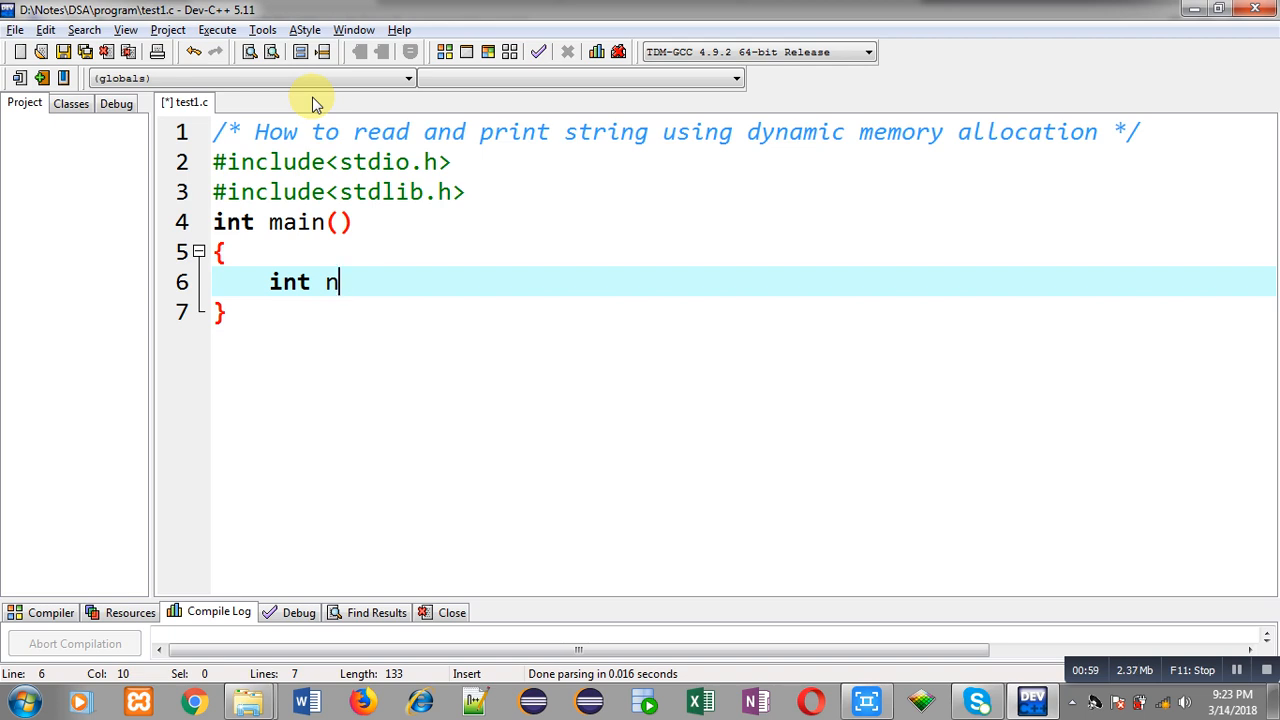
text(;)
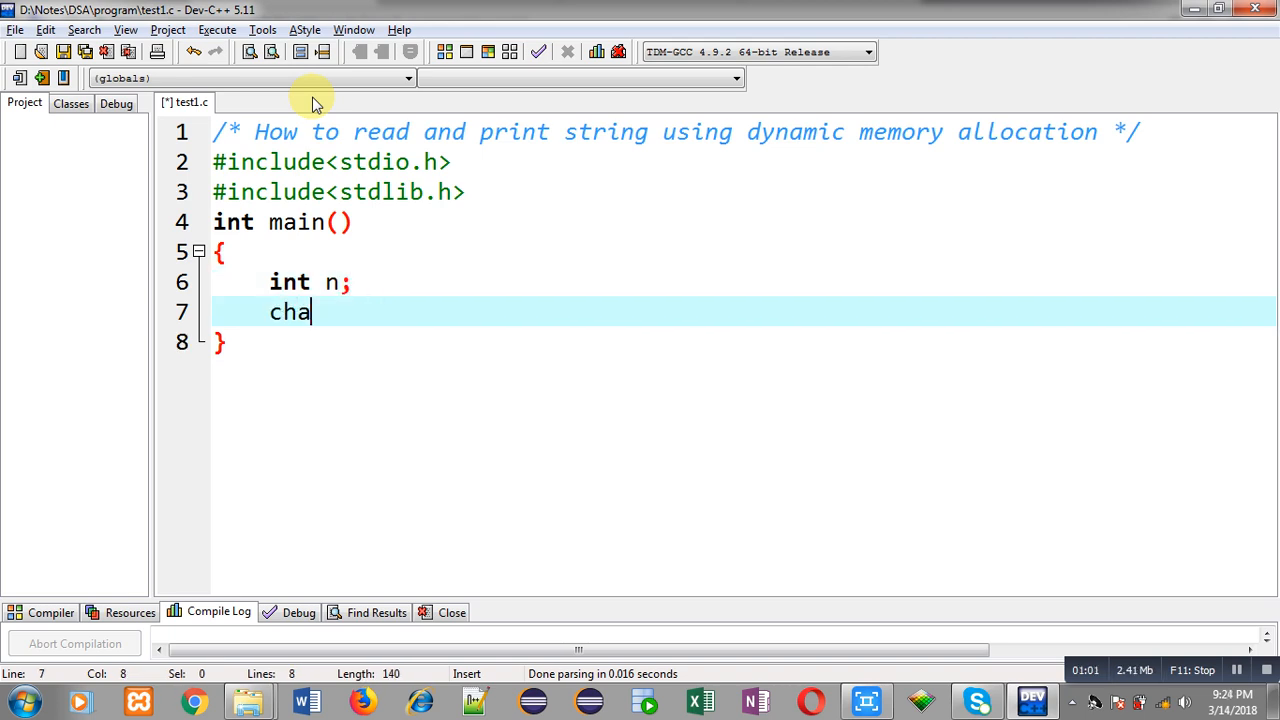
text(r *p;)
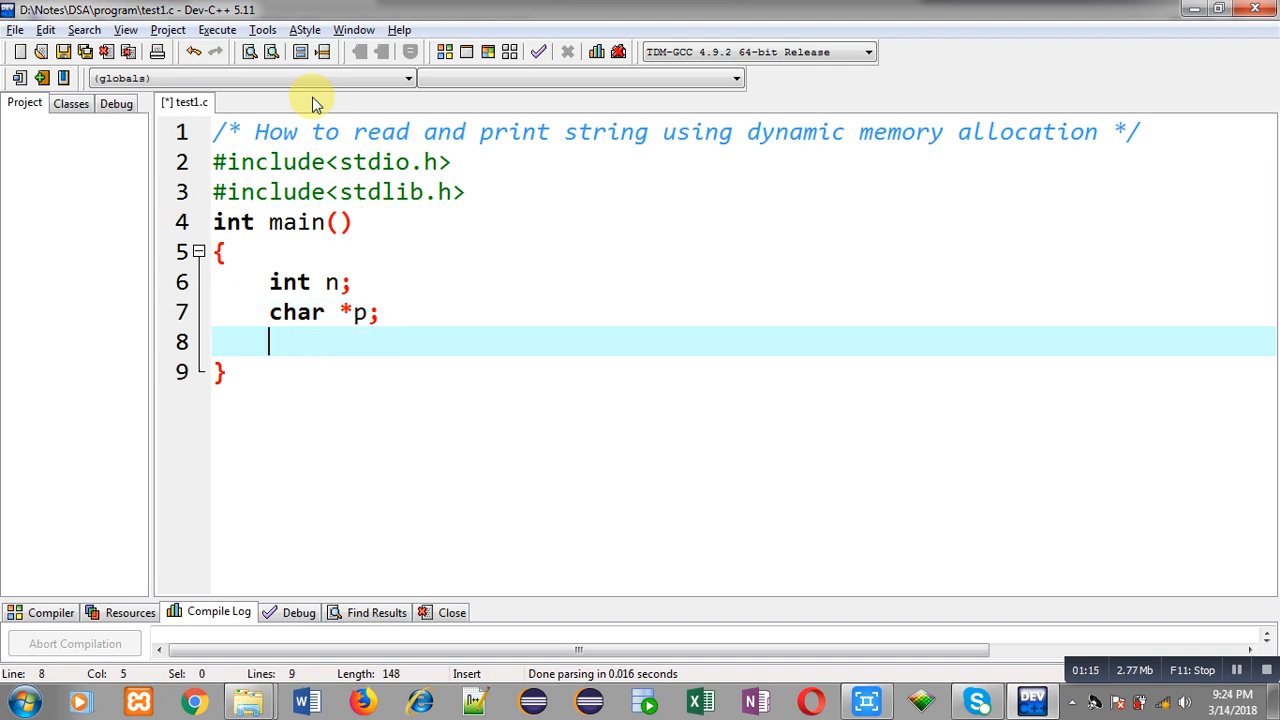
text(printf)
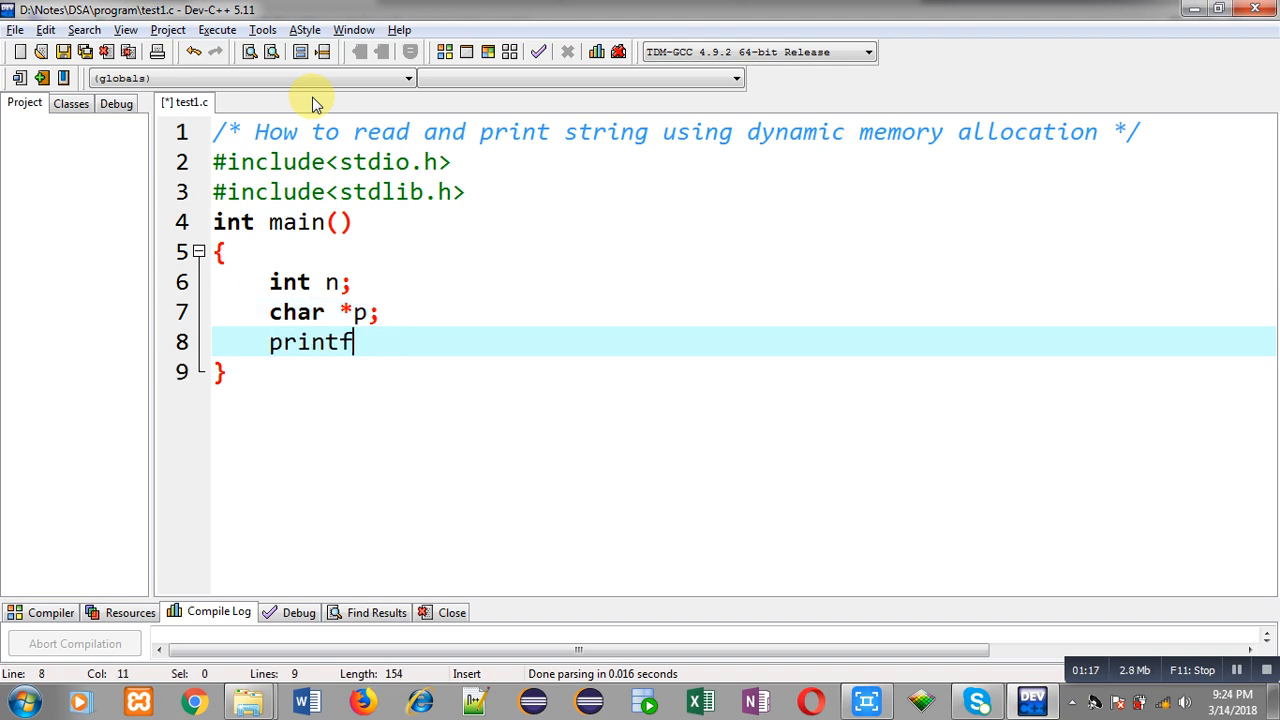
text(("\nEnt")
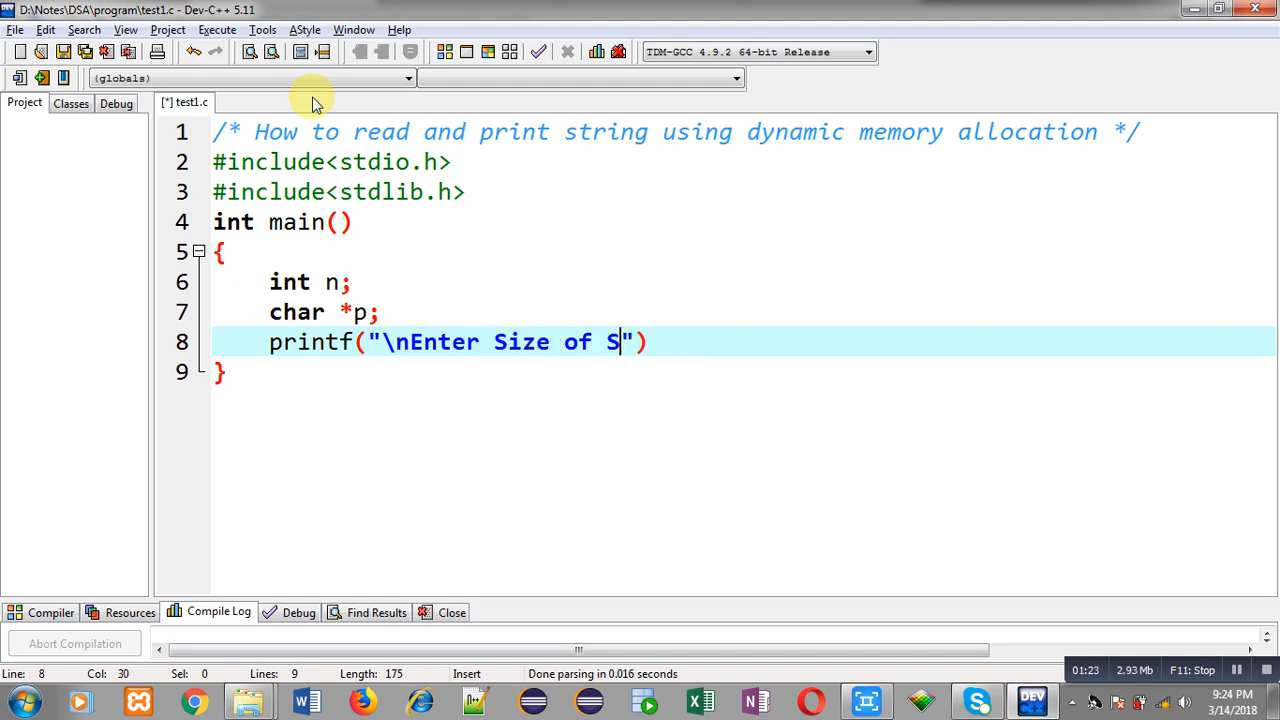
text(tring");)
text(scanf("%)
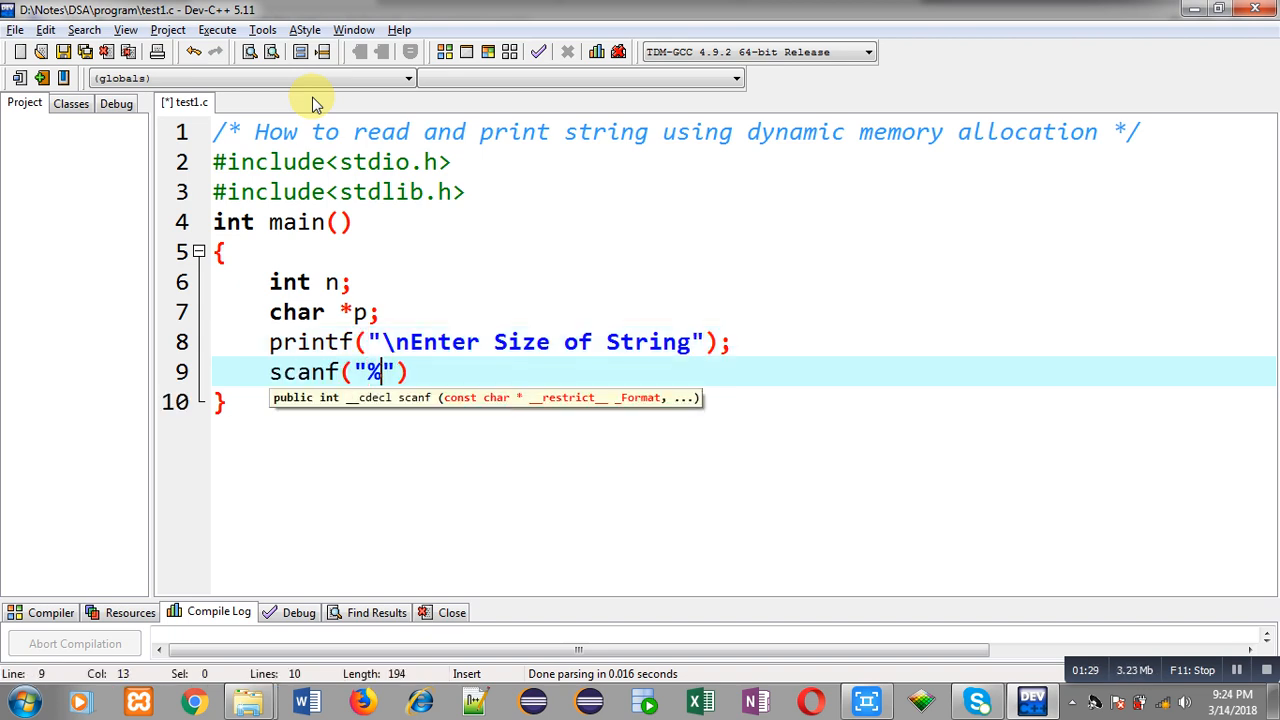
text(d",&n)
text(p)
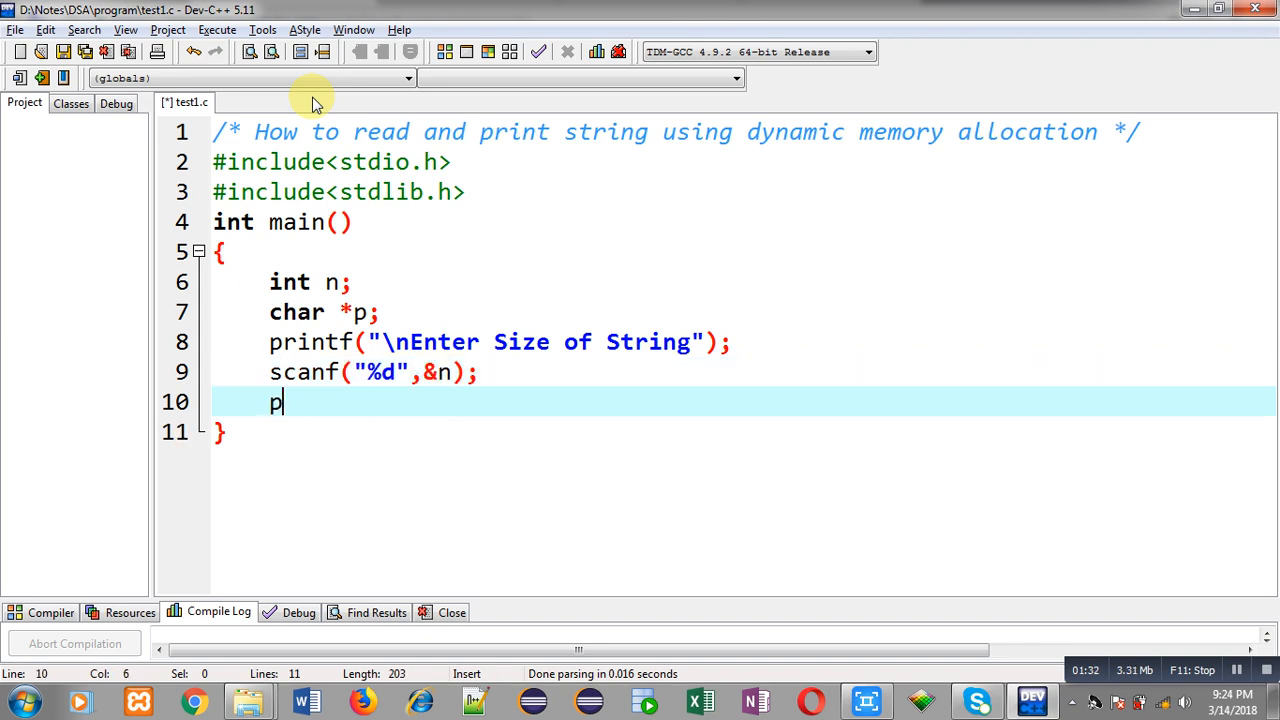
Step: Add p=(char*)malloc(n*sizeof(char)); with the comment //Dynamic Memory allocation, then a new line
text(=(cha))
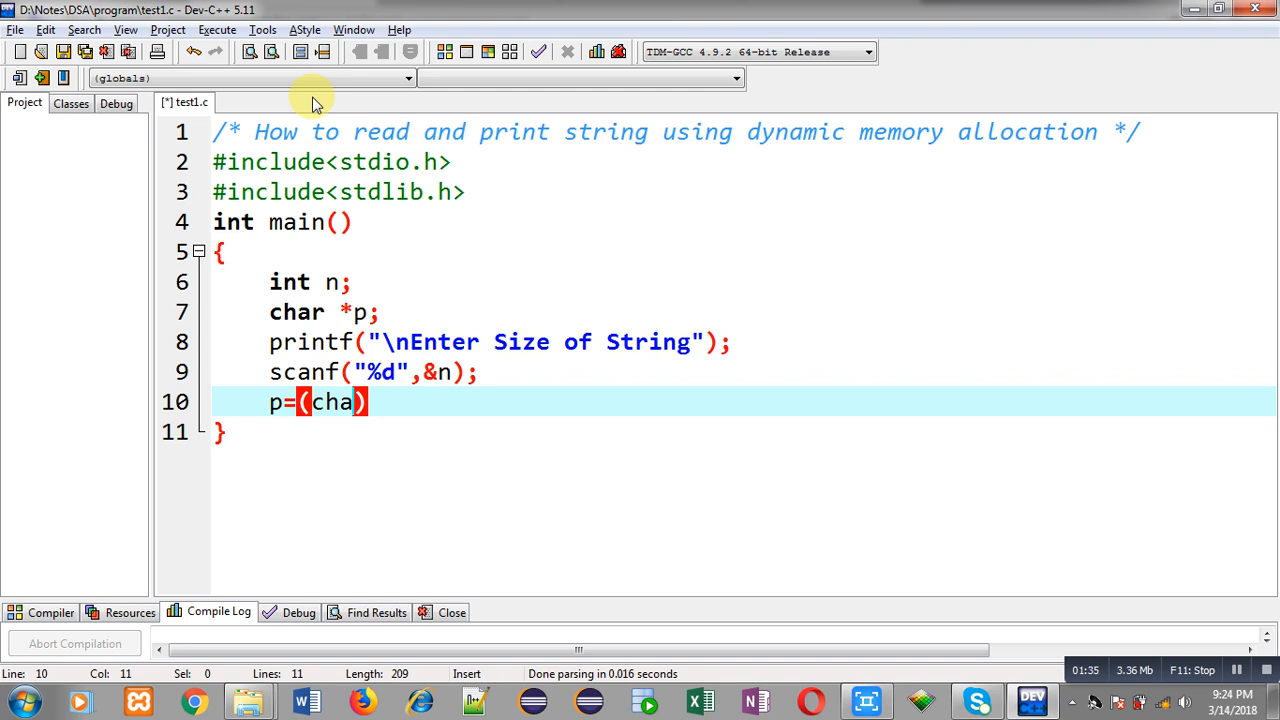
text(r*)mal)
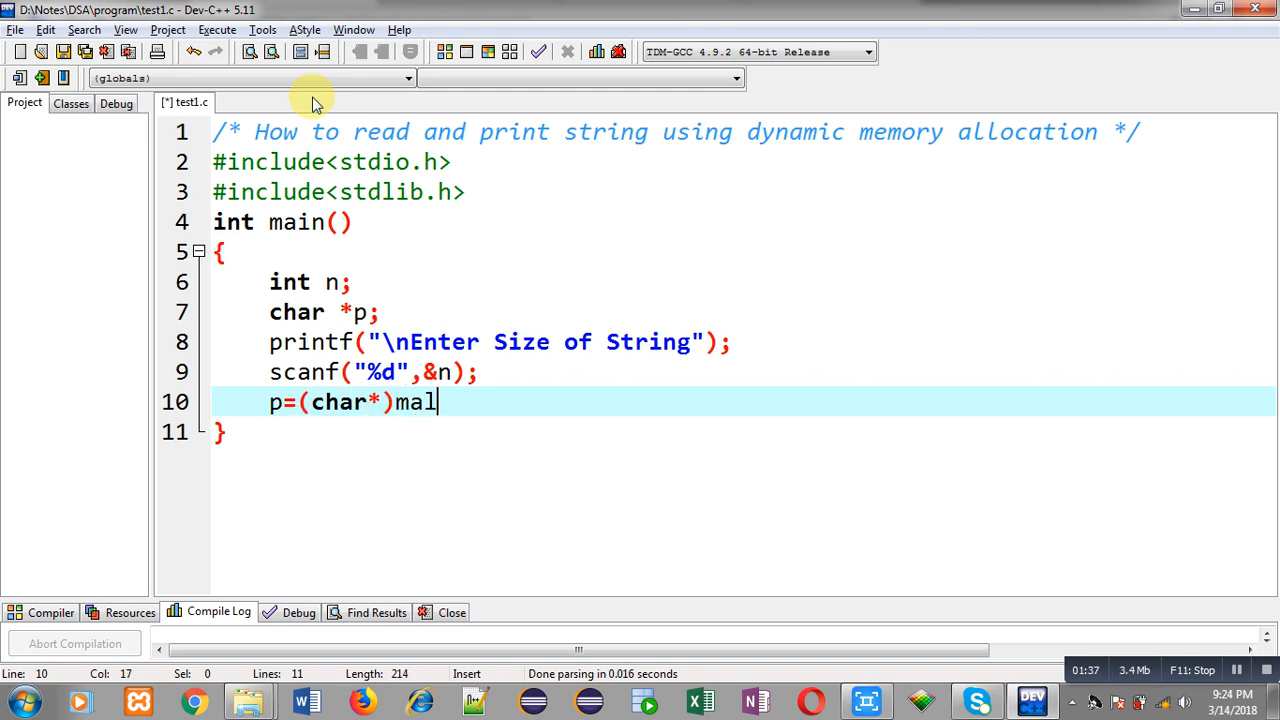
text(loc(char))
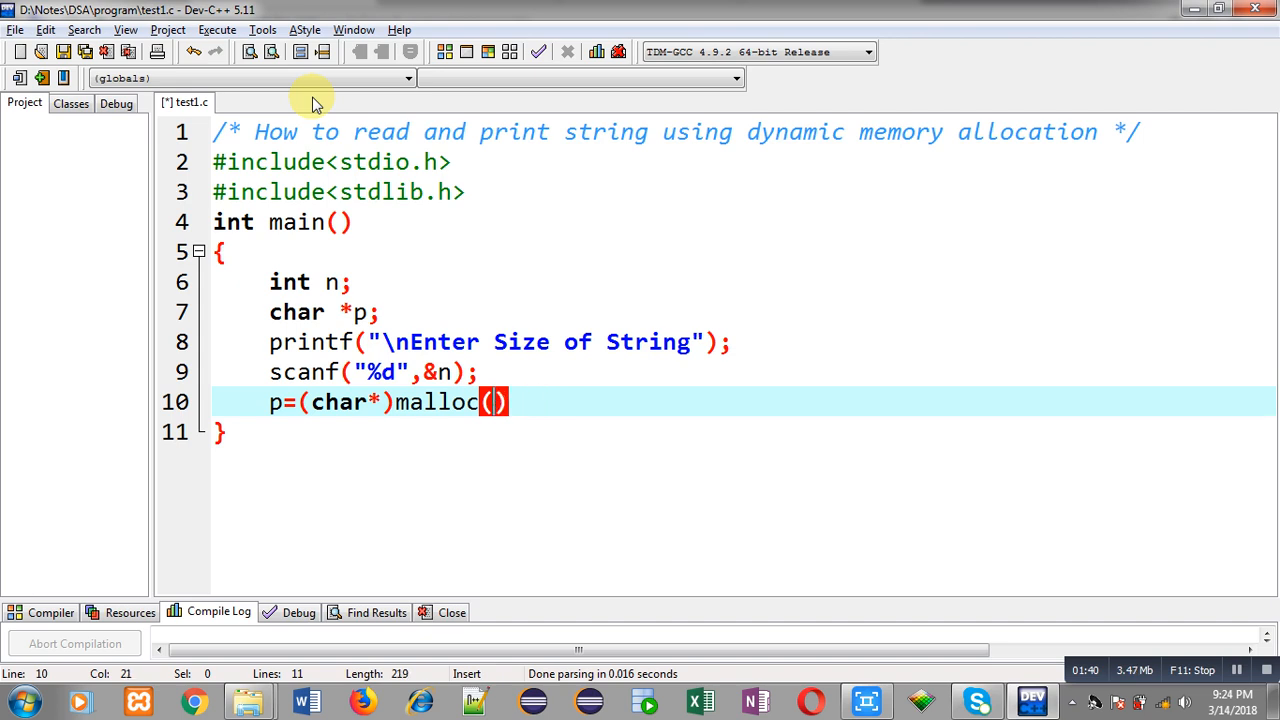
text(n*si)
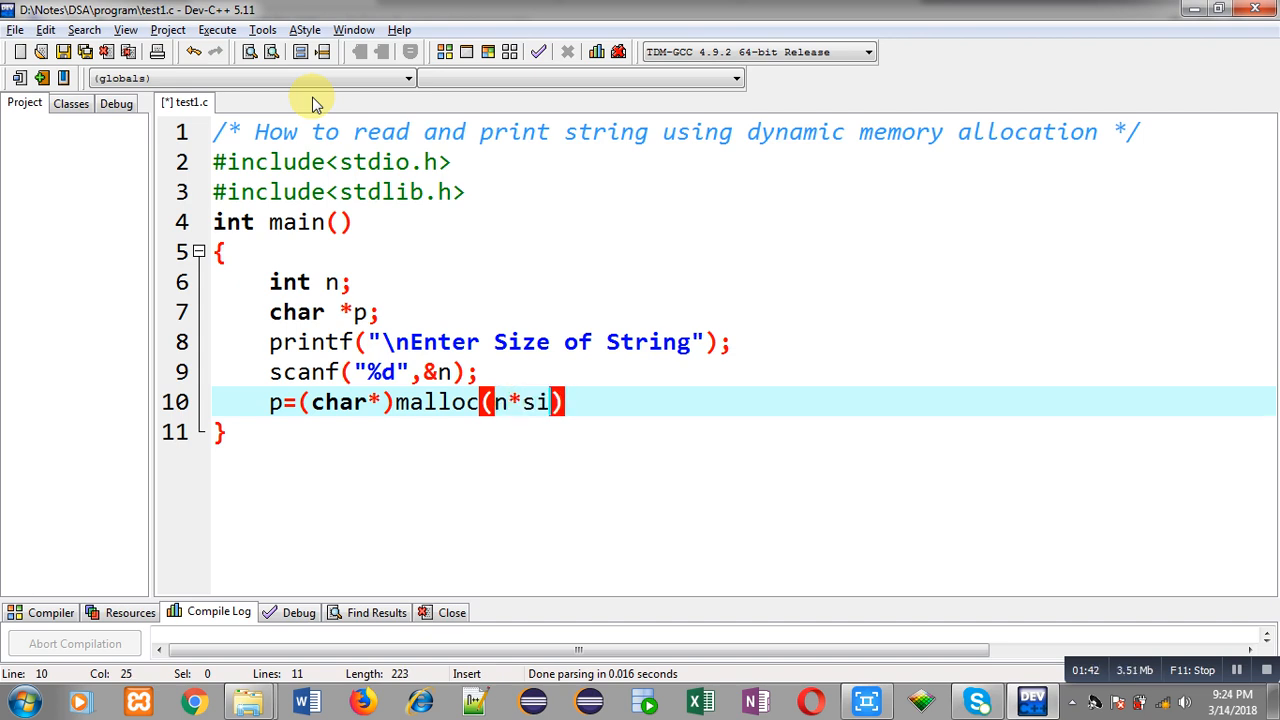
text(zeof(char)
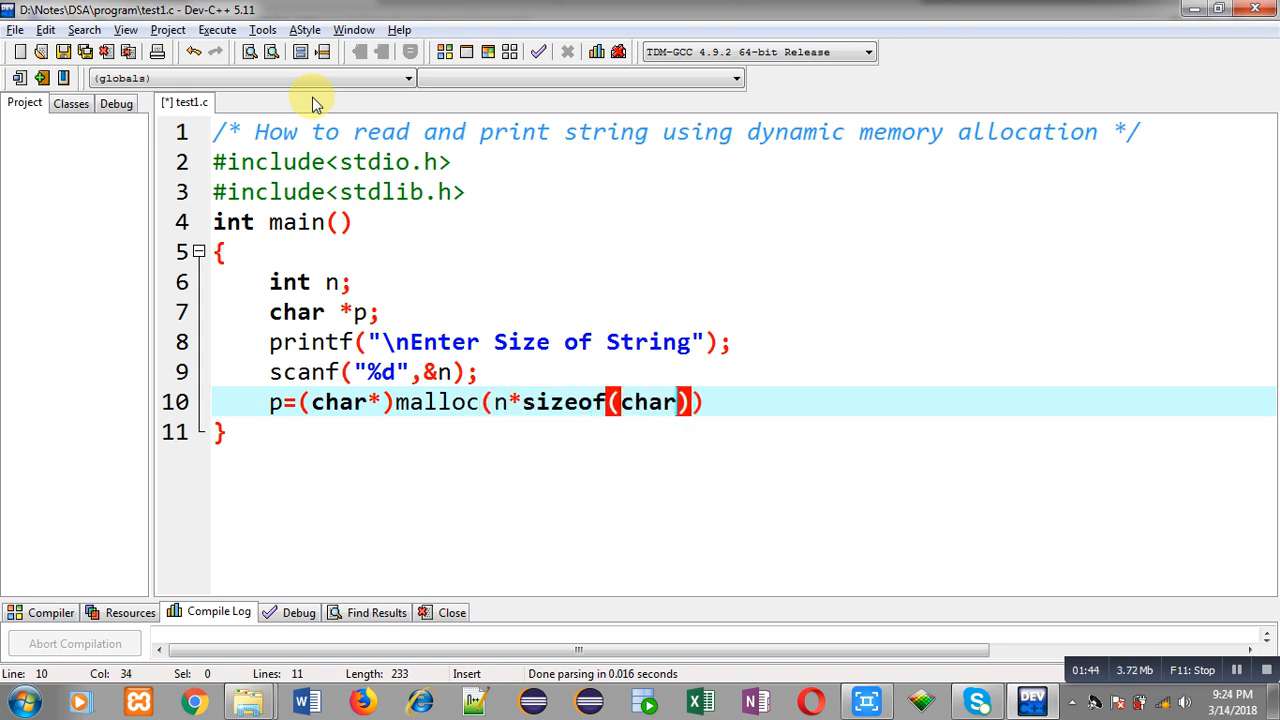
text(; //)
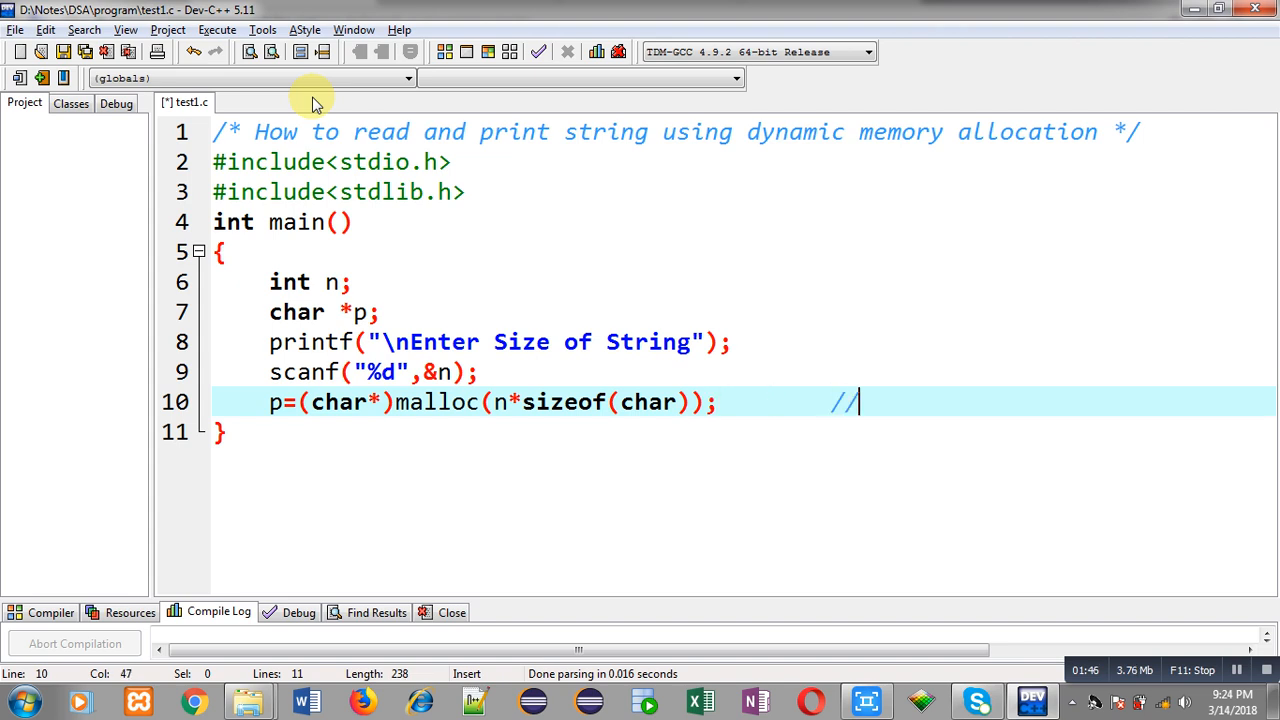
text(Dynamic Memory a)
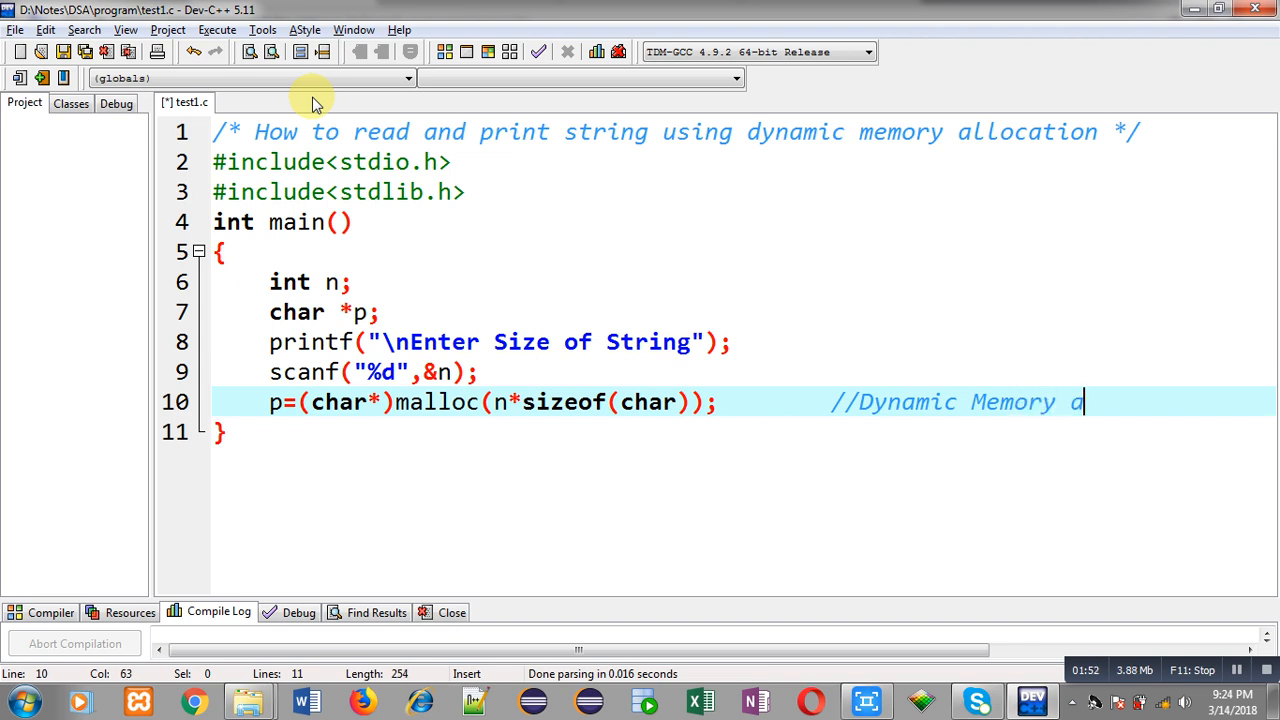
text(llocation)
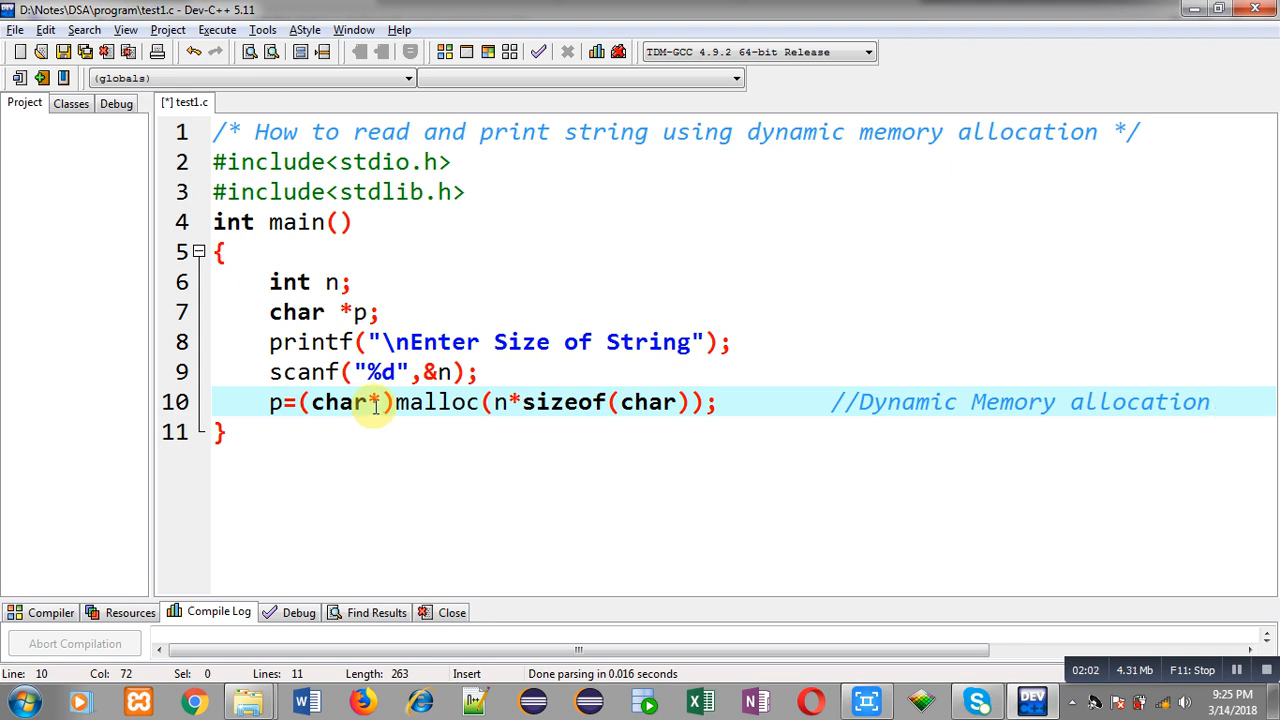
mouse_move(278, 402)
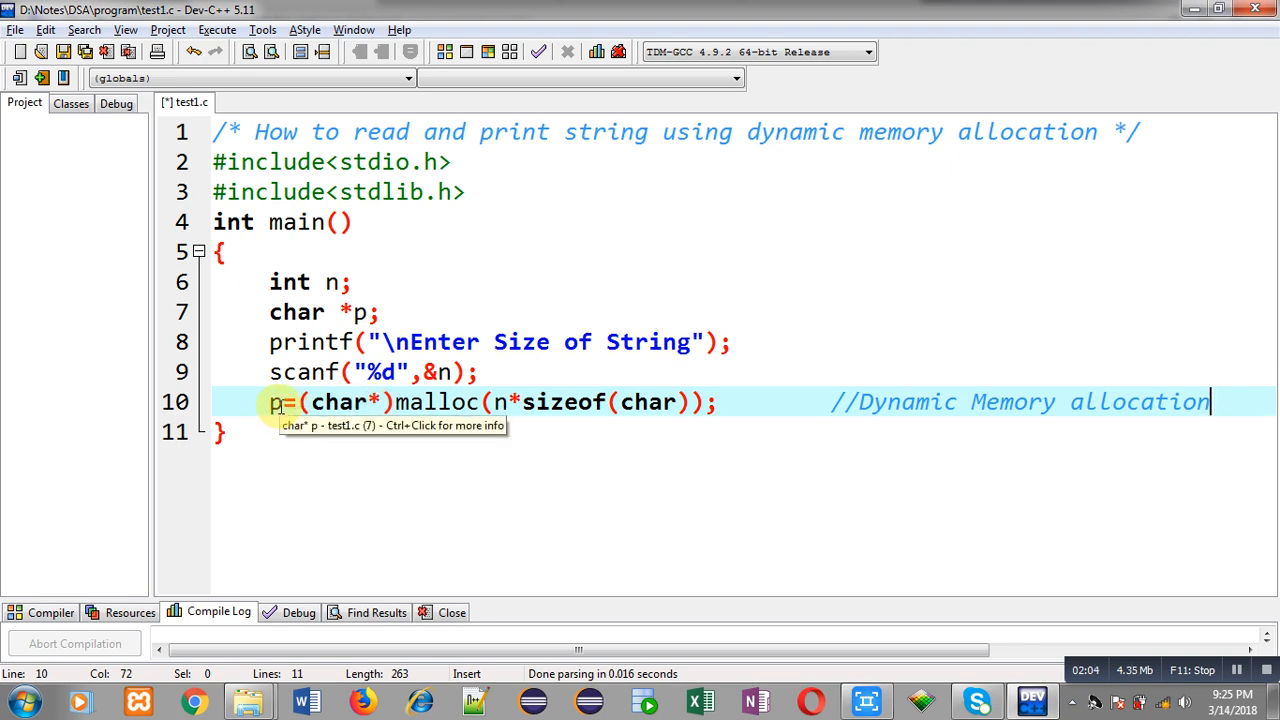
key(Enter)
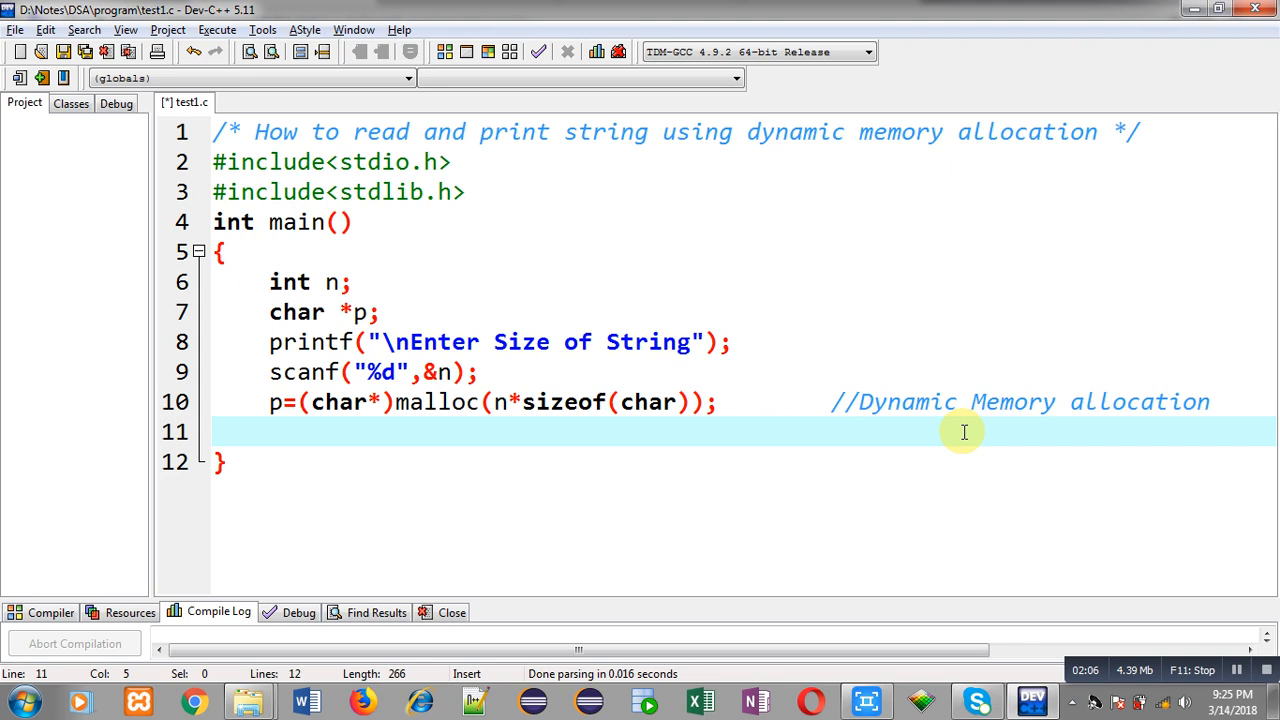
Step: Prompt "Enter a String" and read the input into p with gets(p)
text(print)
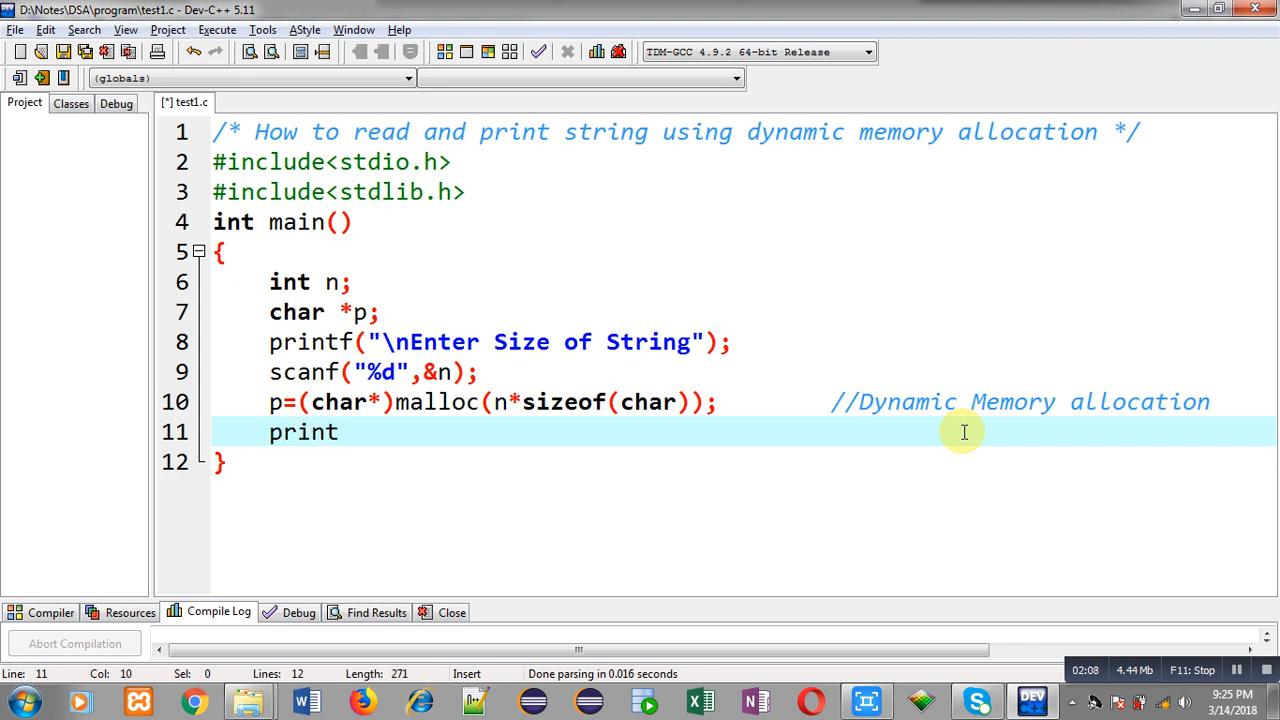
text(t)
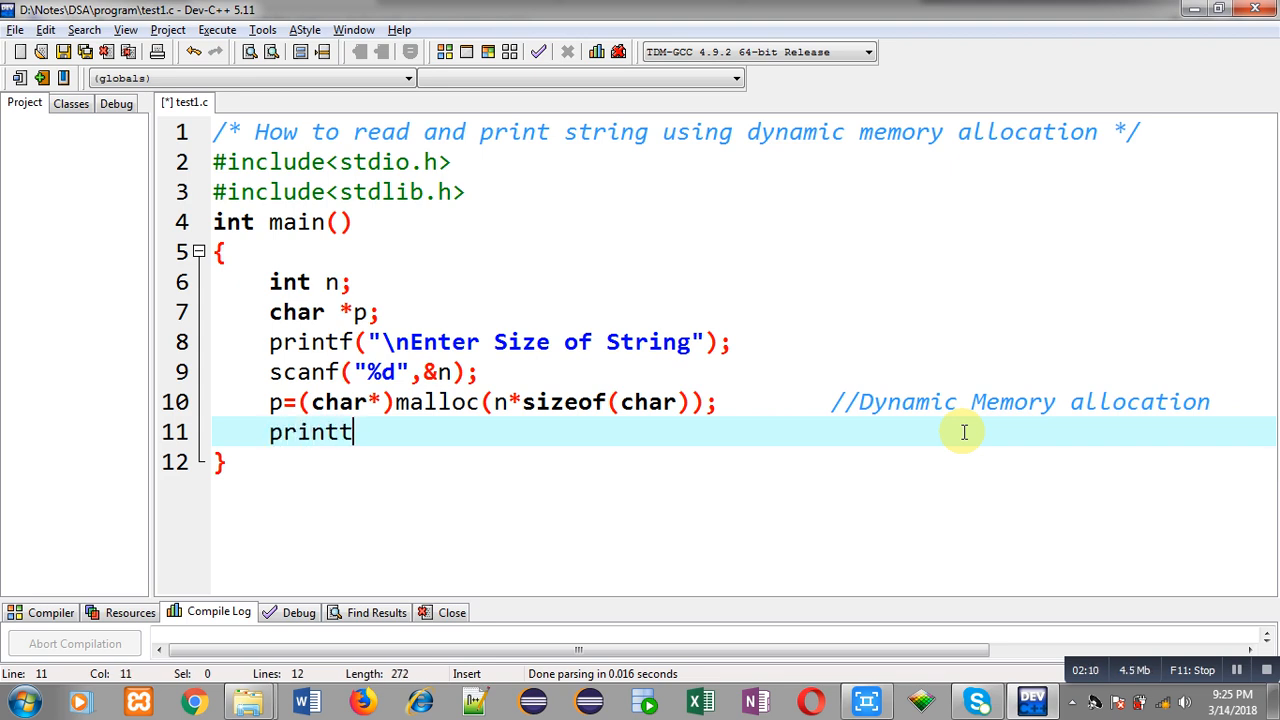
text(f(""))
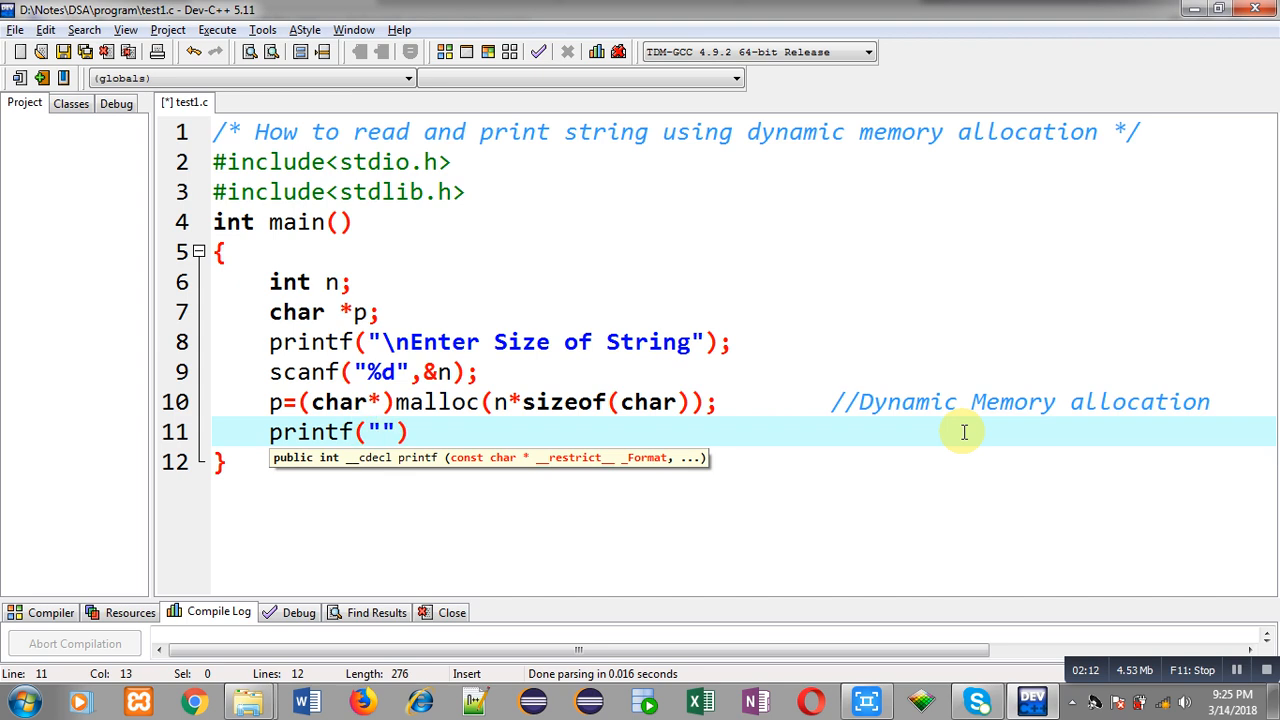
text(Enter a)
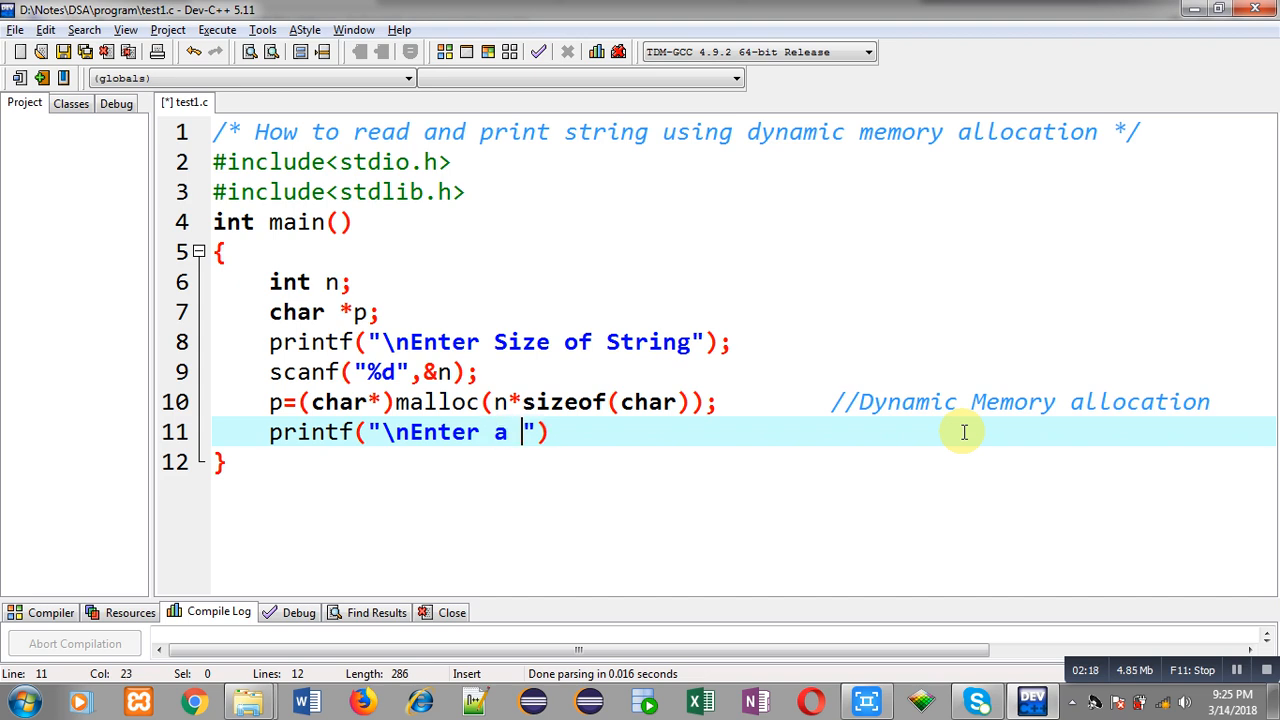
text(String");)
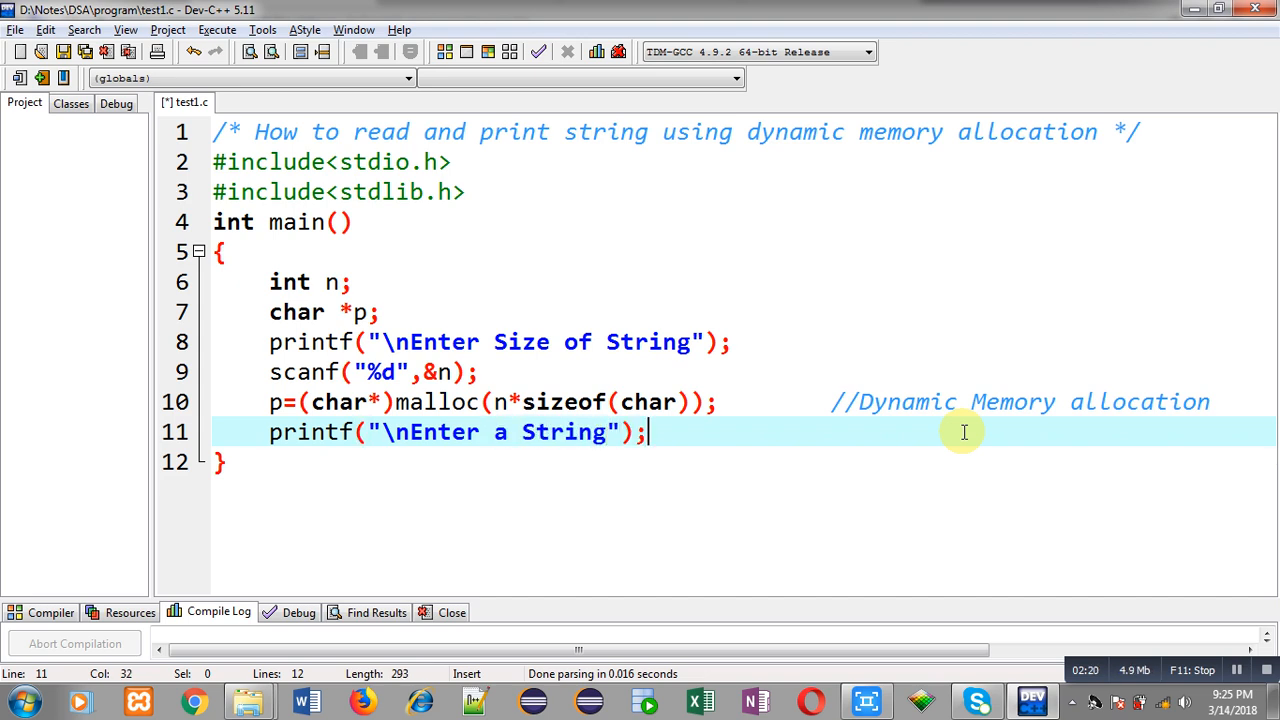
text(gets(s))
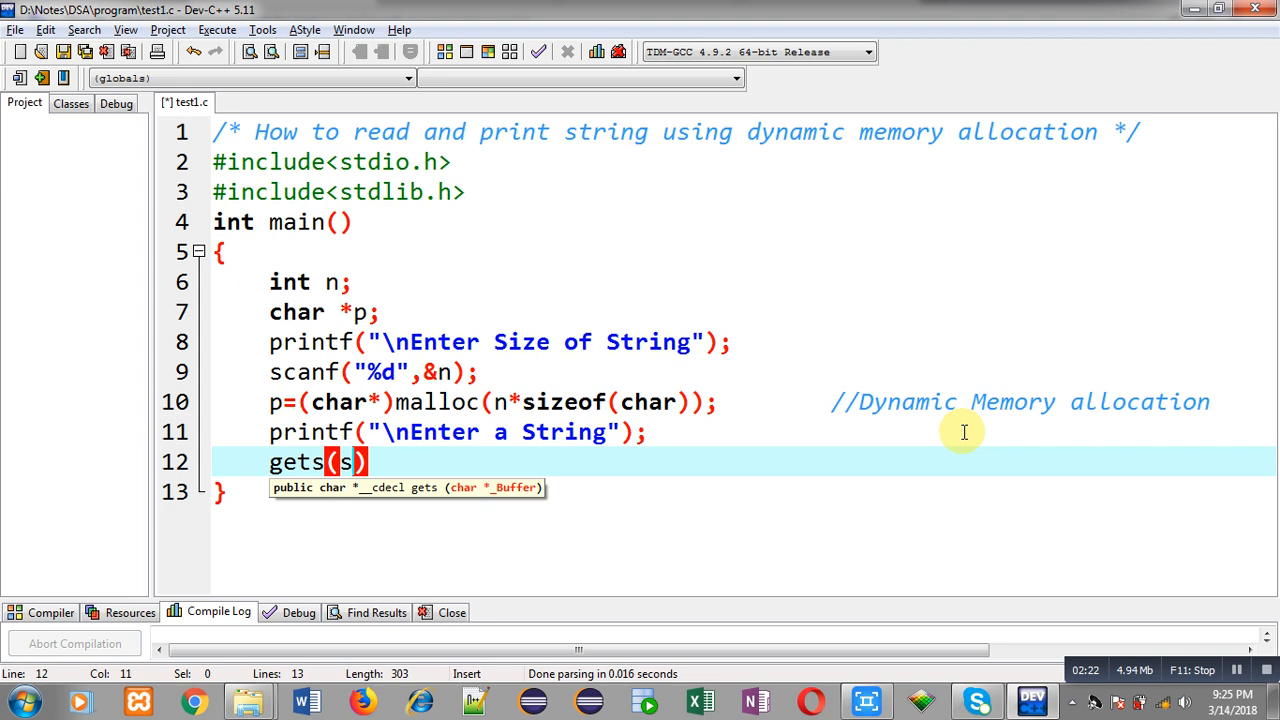
key(BackSpace)
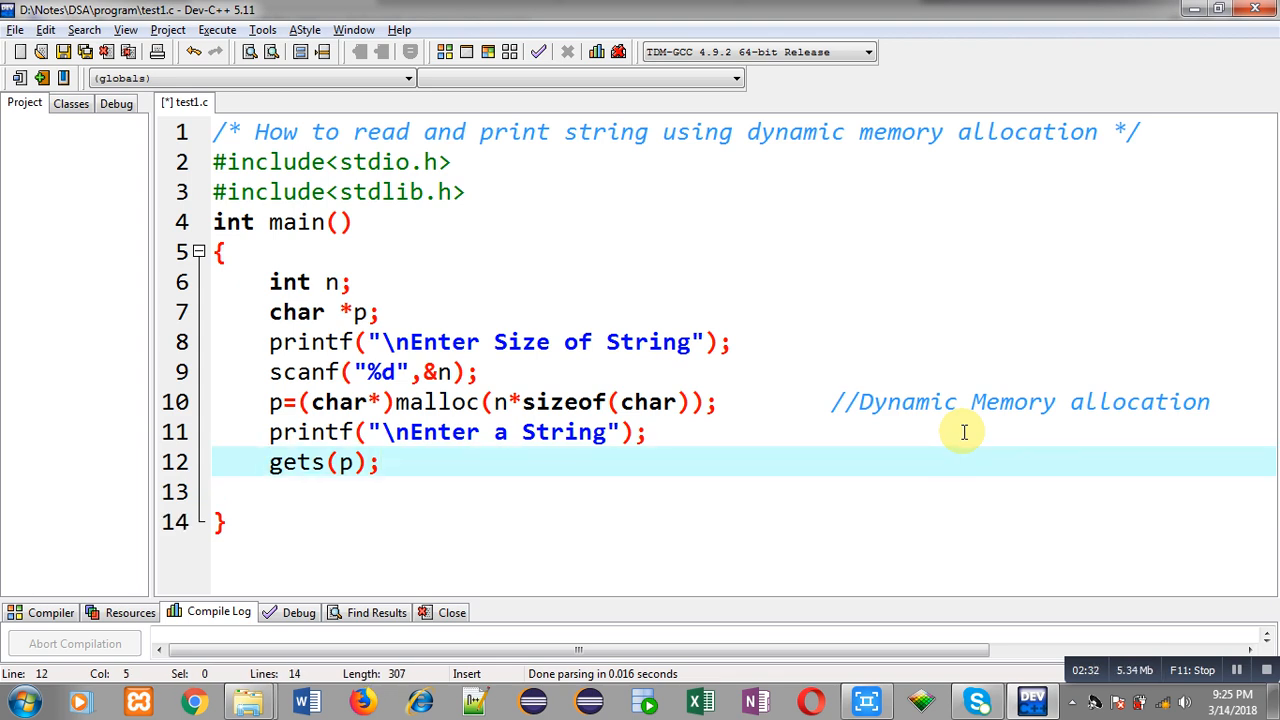
mouse_move(506, 478)
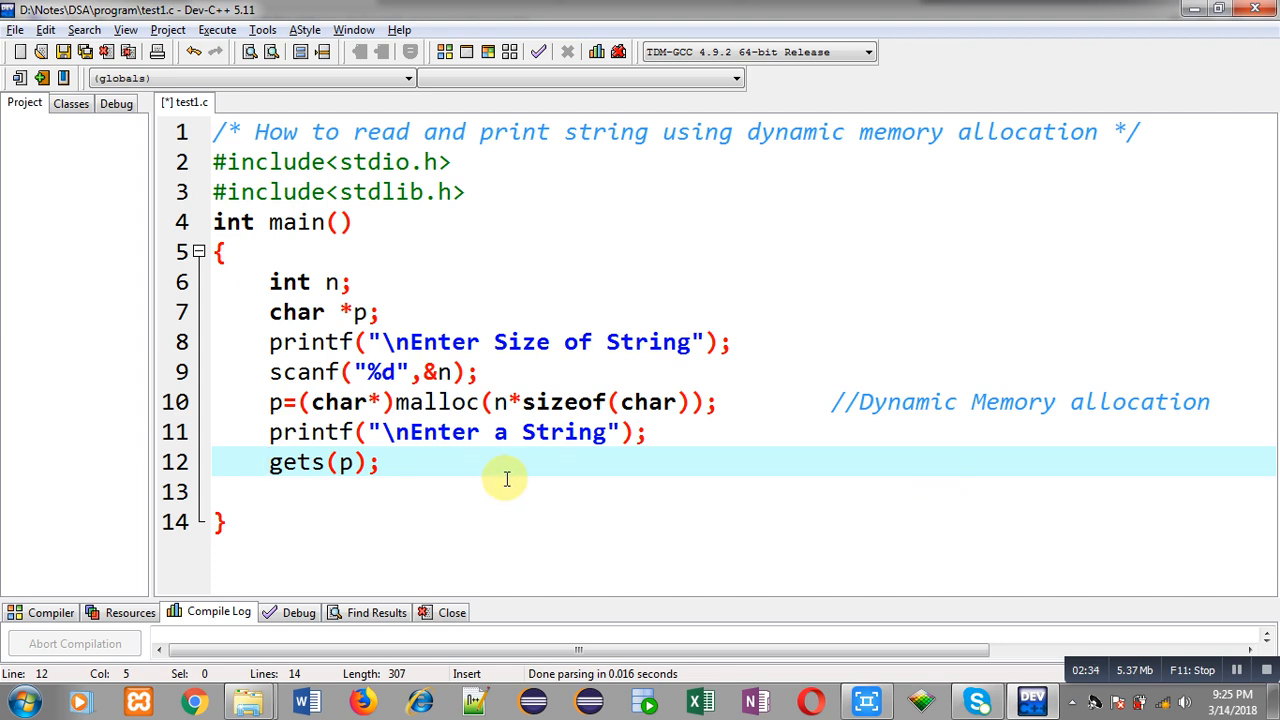
text(printf("\)
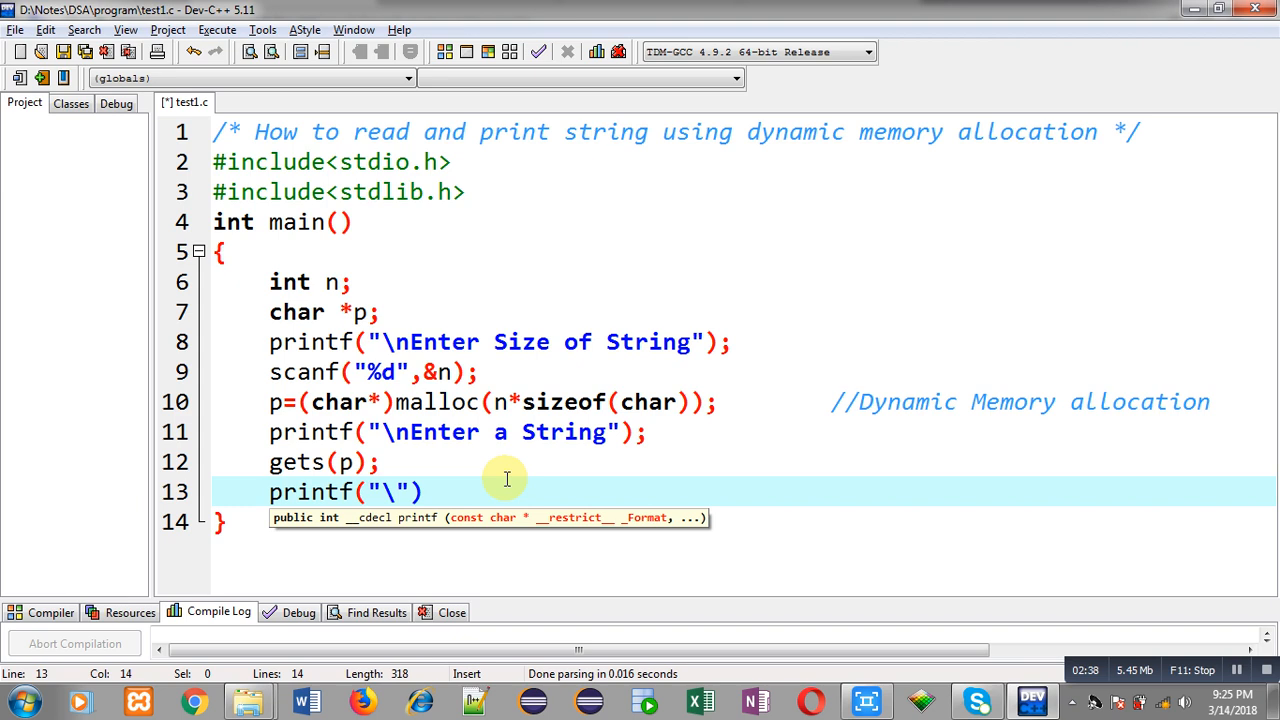
Step: Print "You Entered %s" with p, then free(p) and return 0
text(nYou)
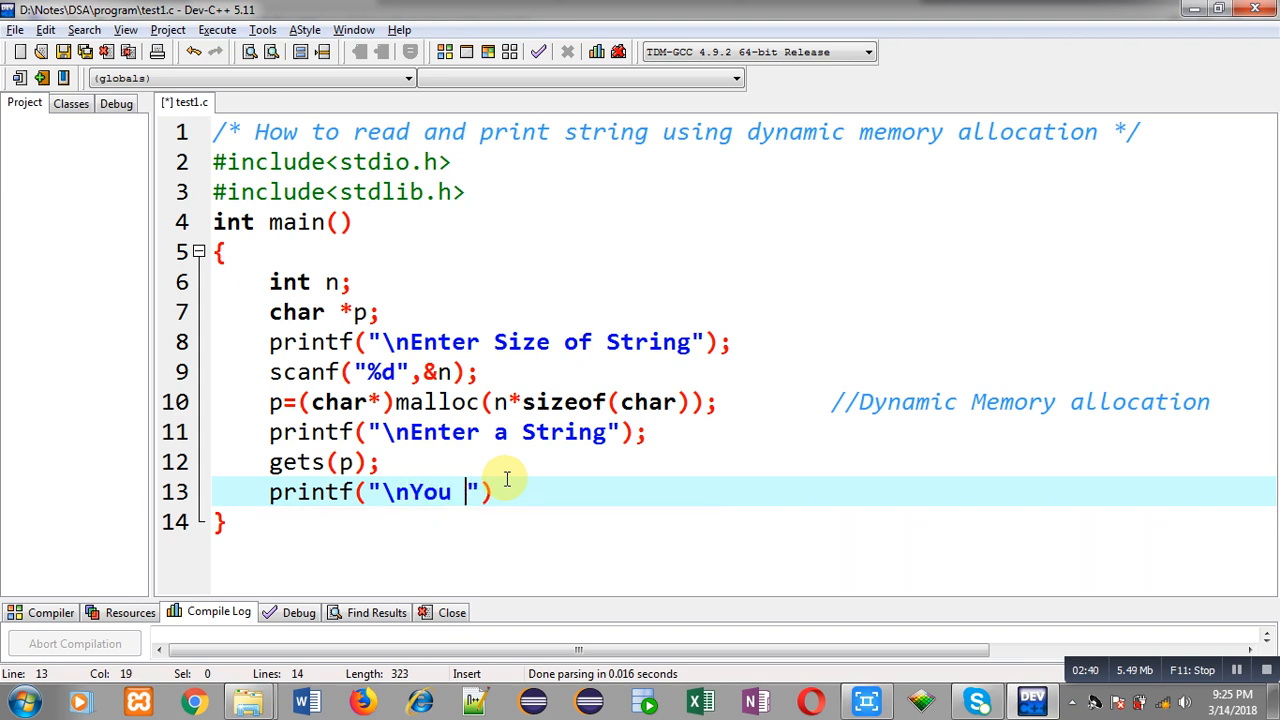
text(Entered =)
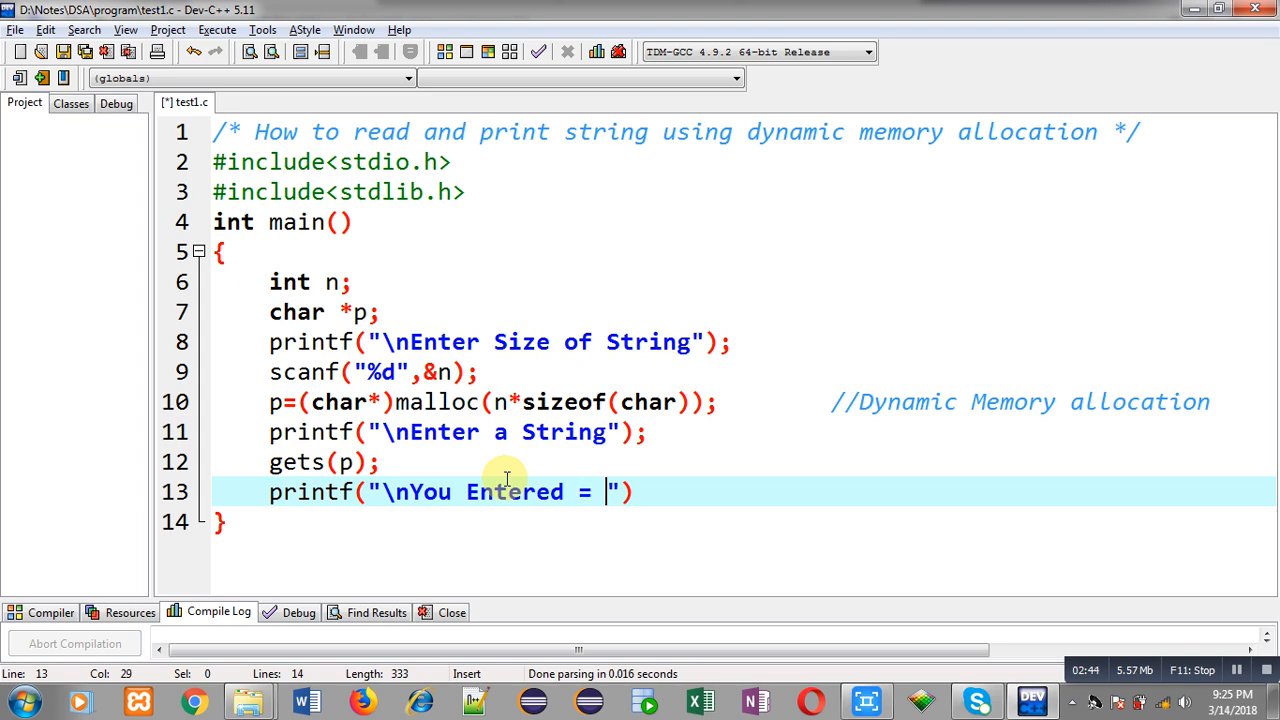
text(%s",p)
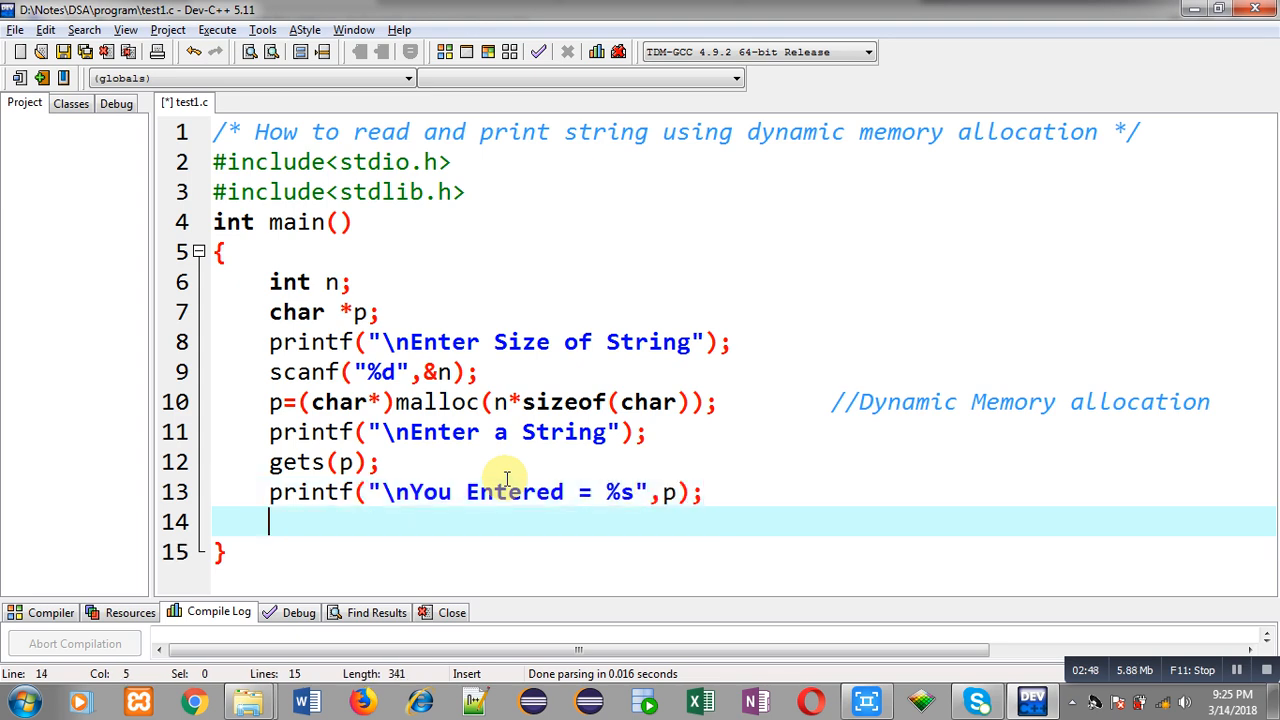
text(free(p))
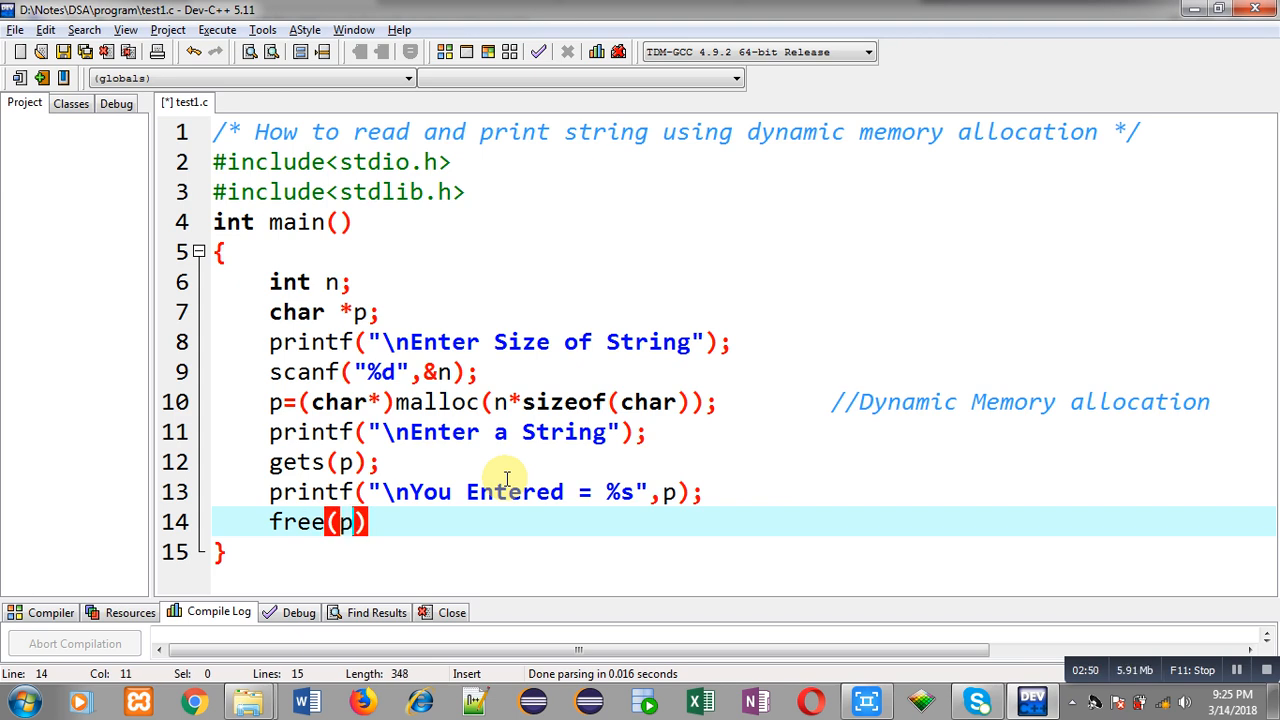
key(Return)
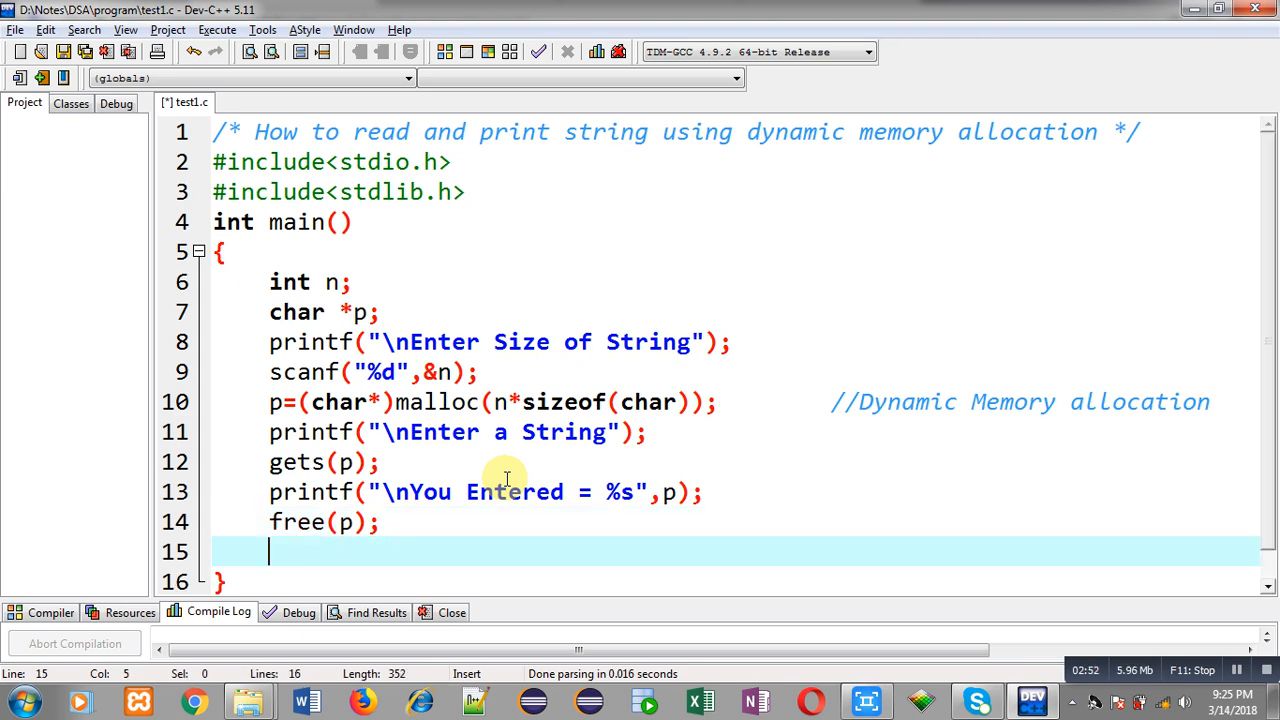
text(retrun)
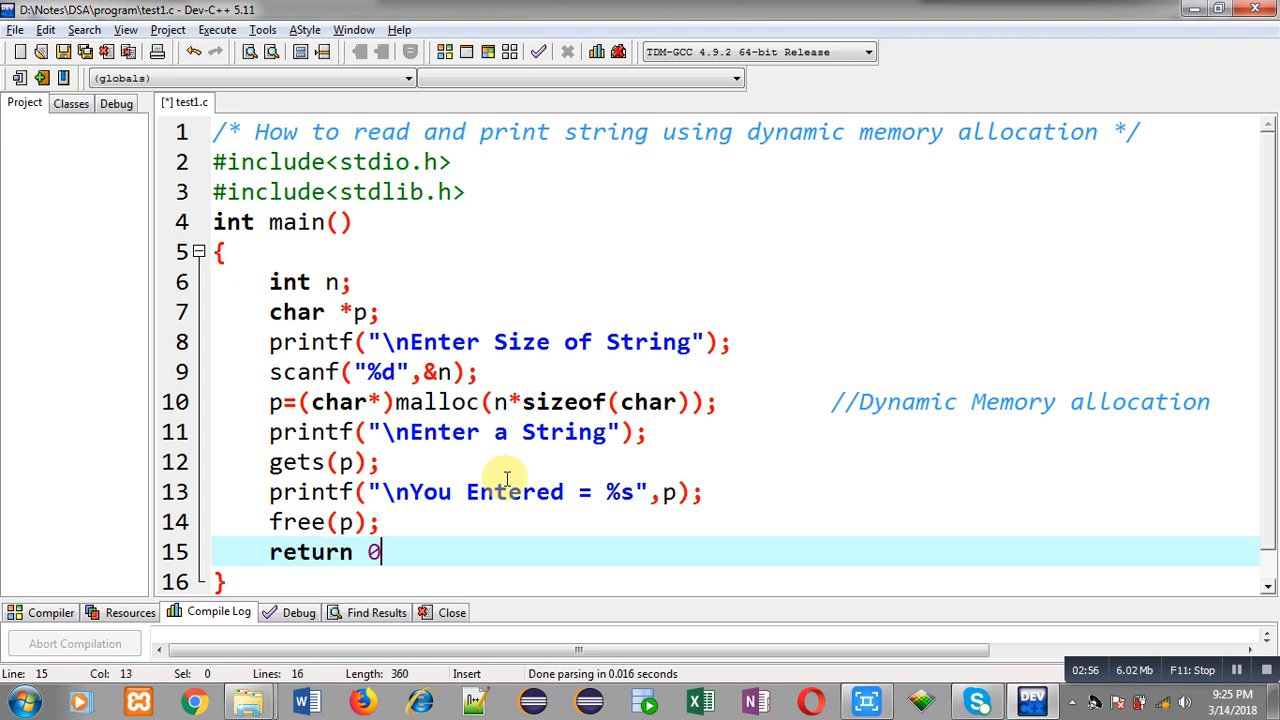
text(;)
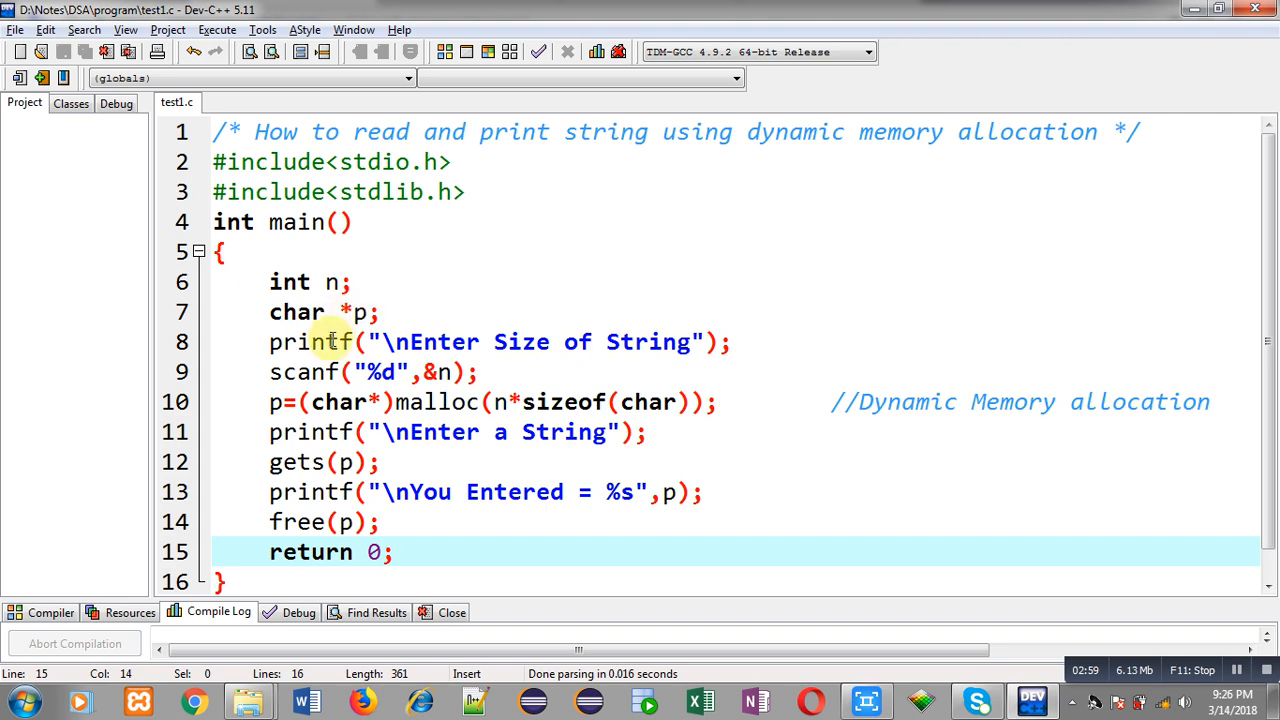
mouse_move(465, 402)
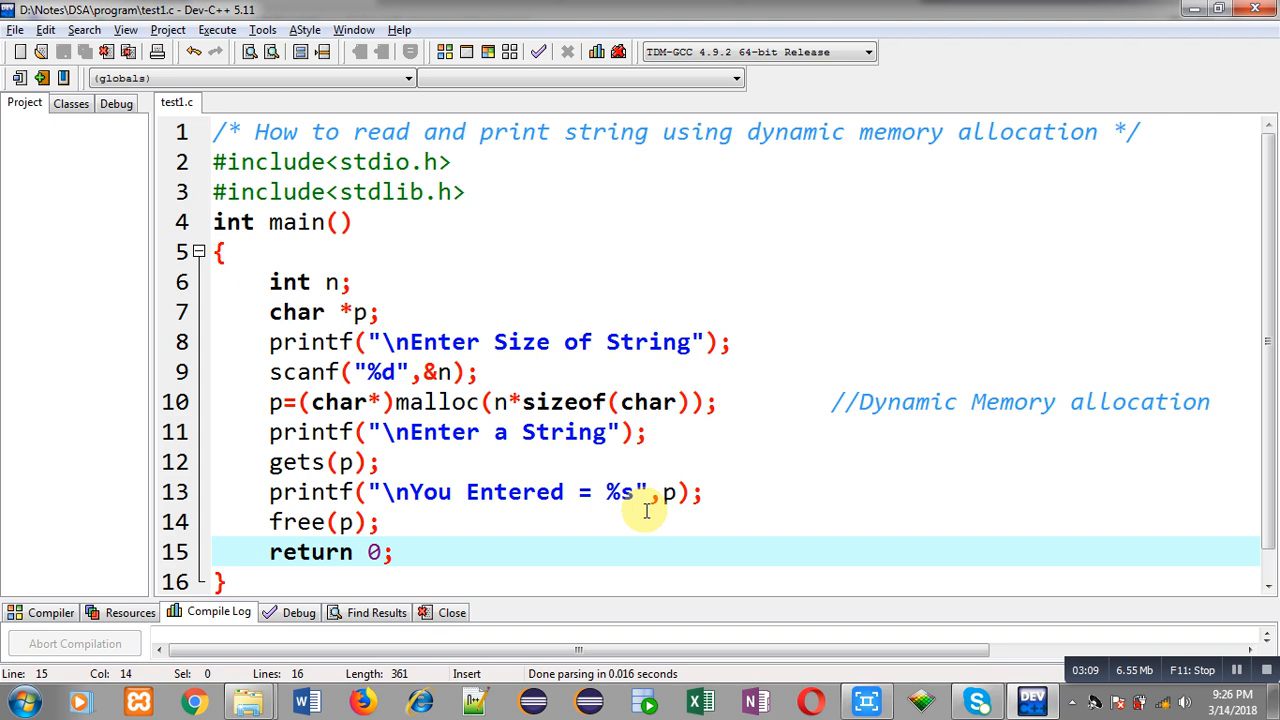
mouse_move(638, 508)
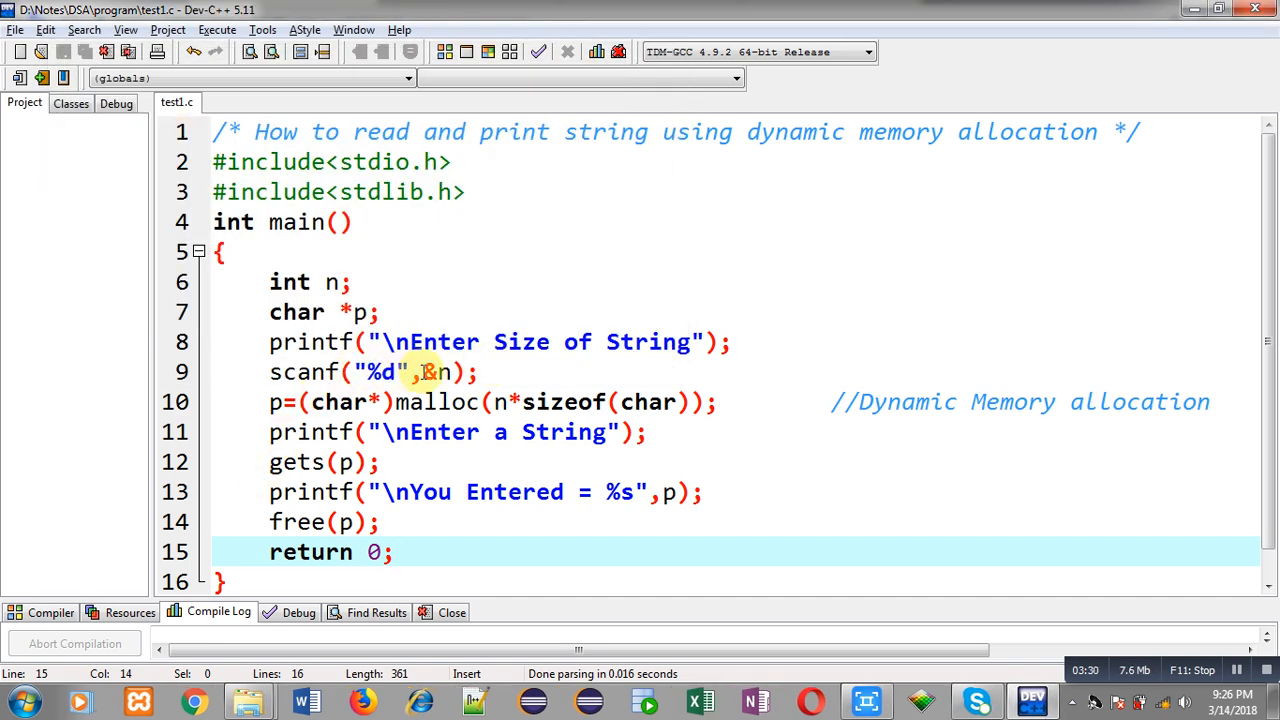
Step: Insert a blank line between the Enter a String prompt and gets(p)
click(478, 372)
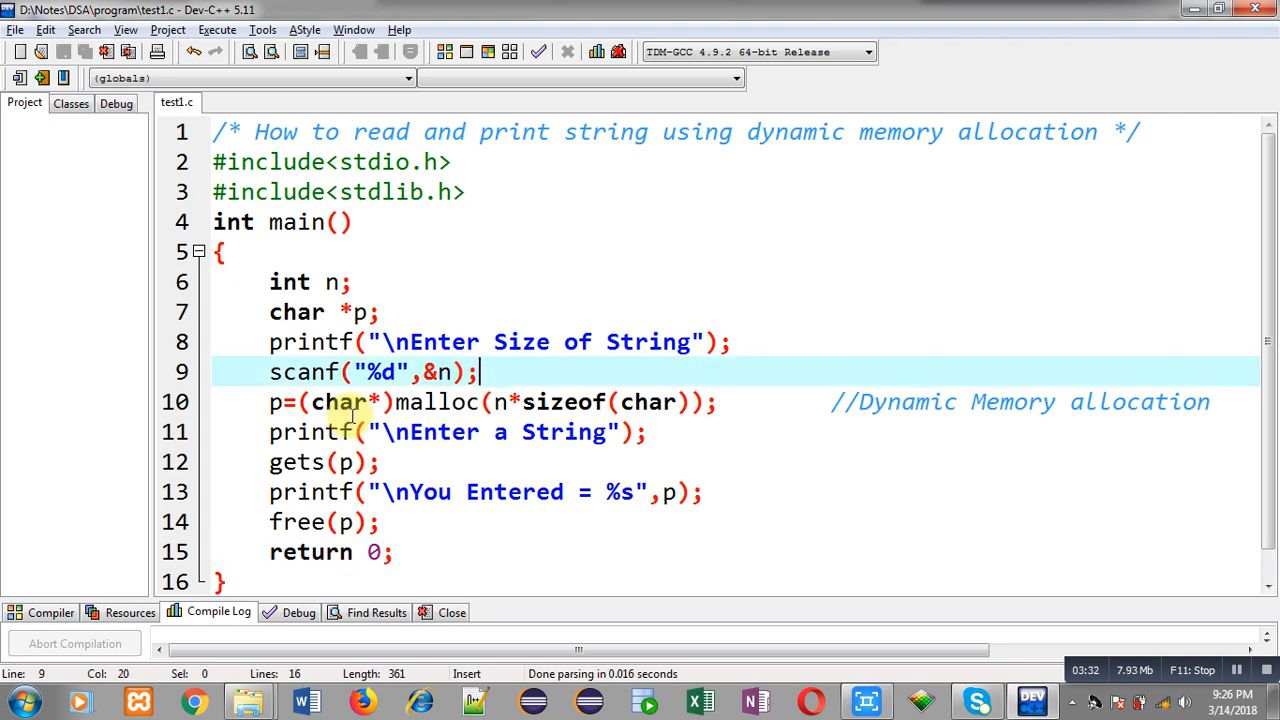
click(269, 462)
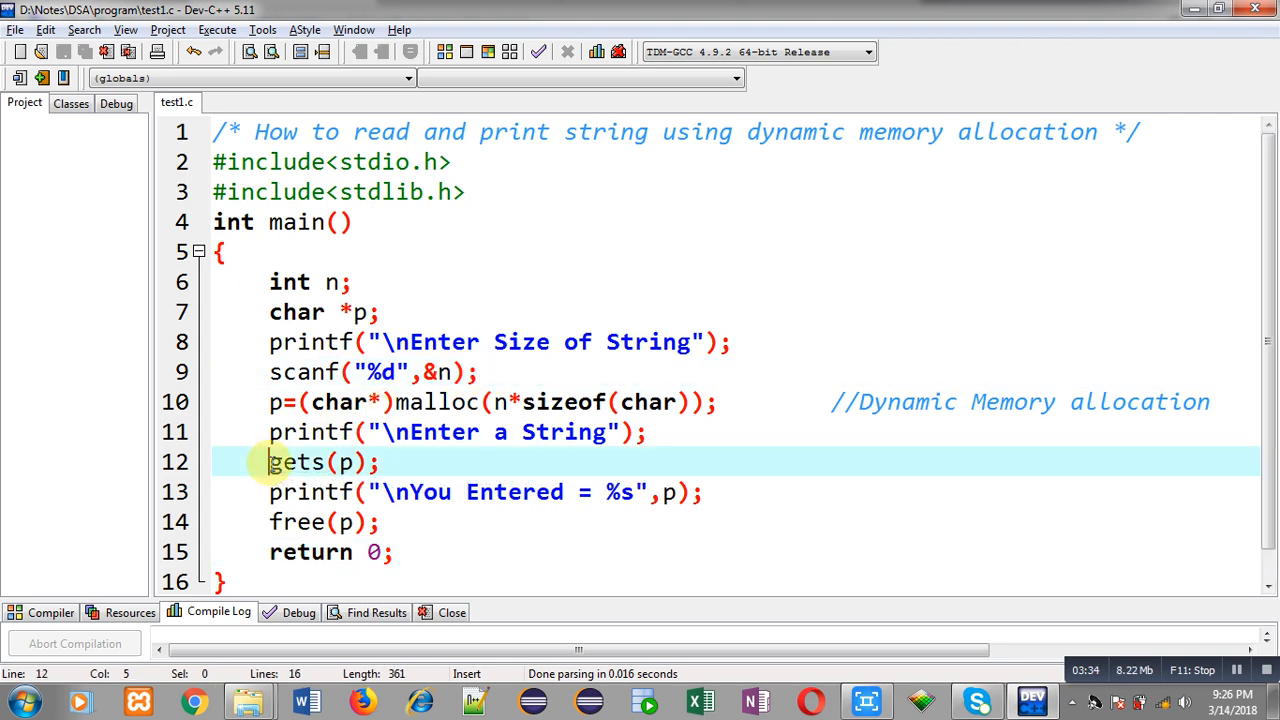
key(Enter)
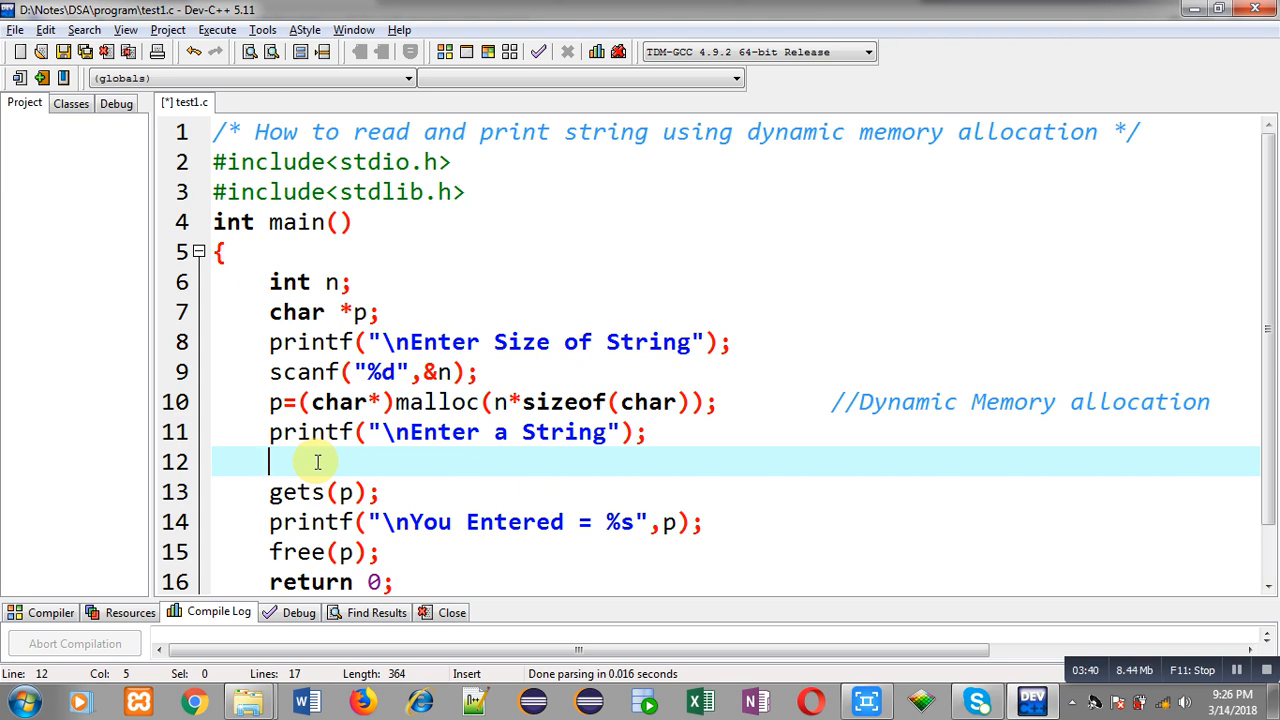
Step: Type fflush(stdin); on the blank line just before gets(p)
text(fflus)
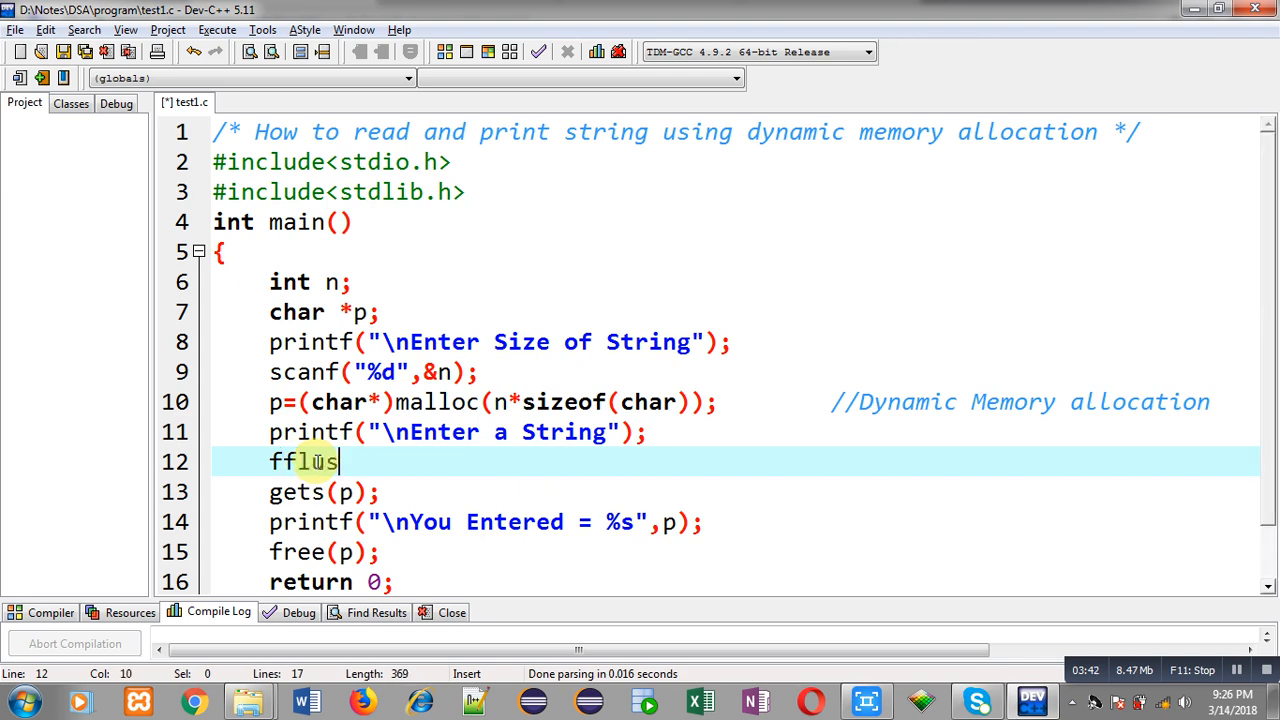
text(h())
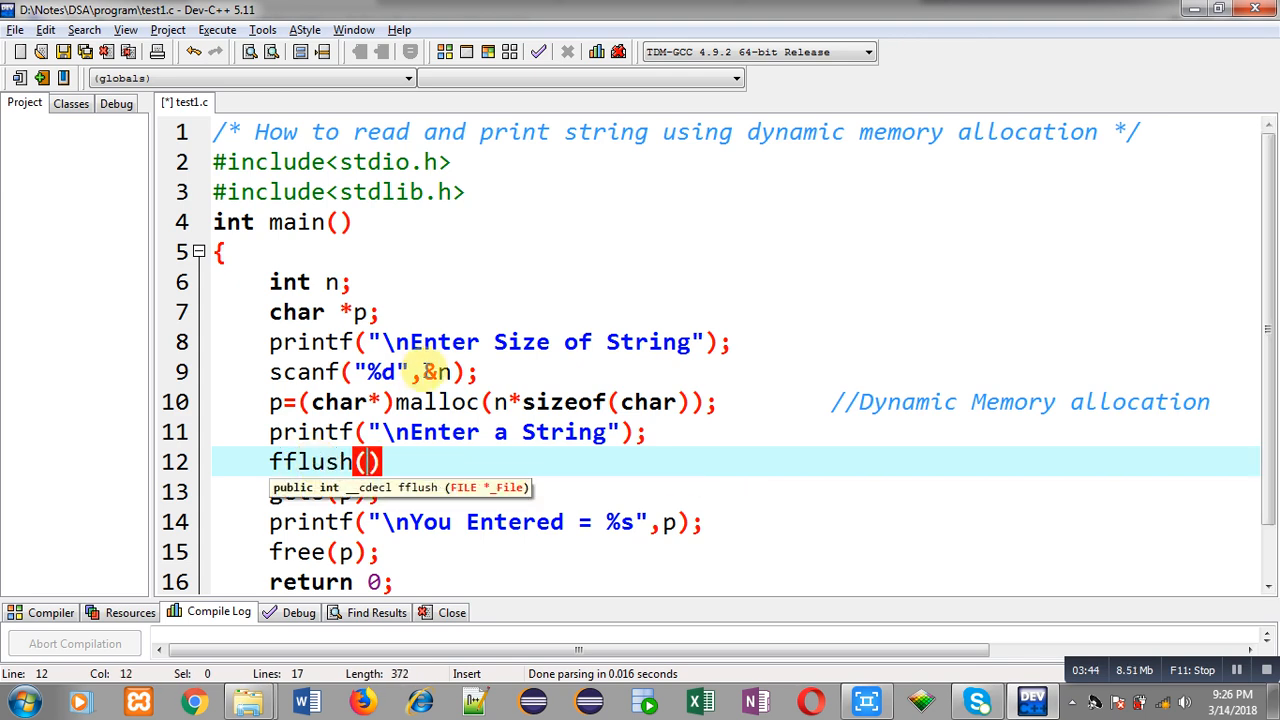
text(stdin)
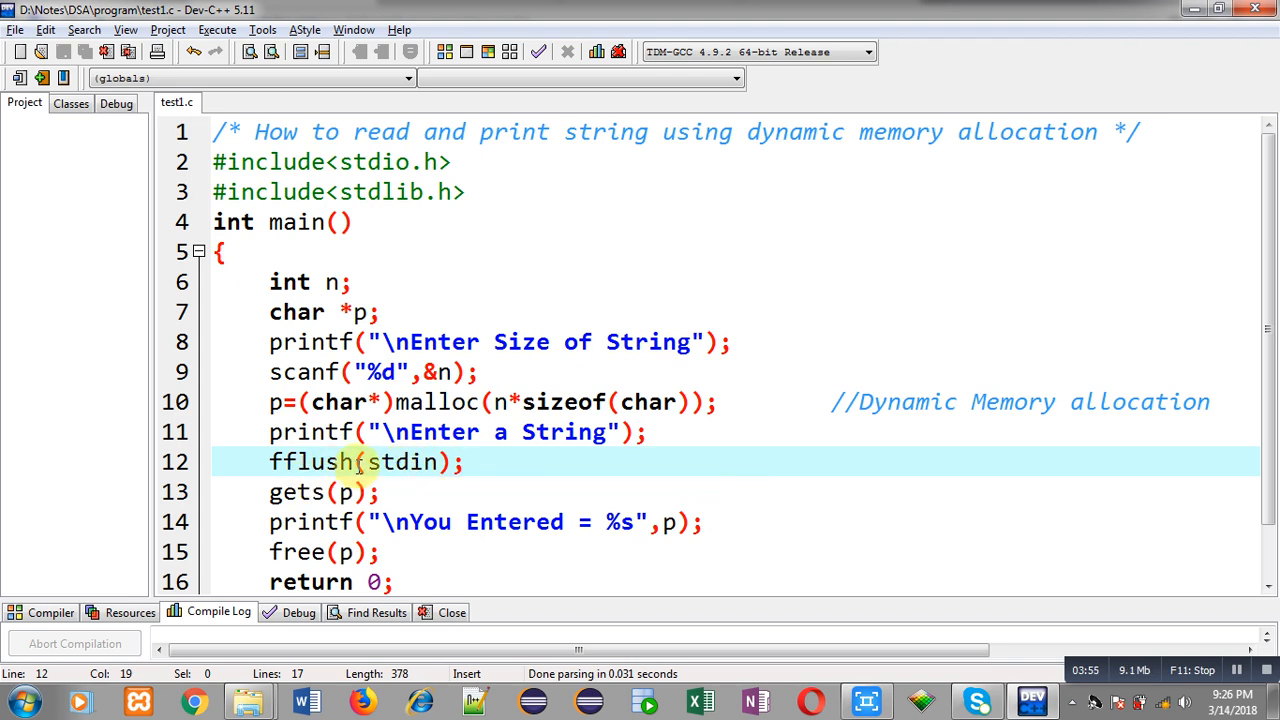
click(217, 29)
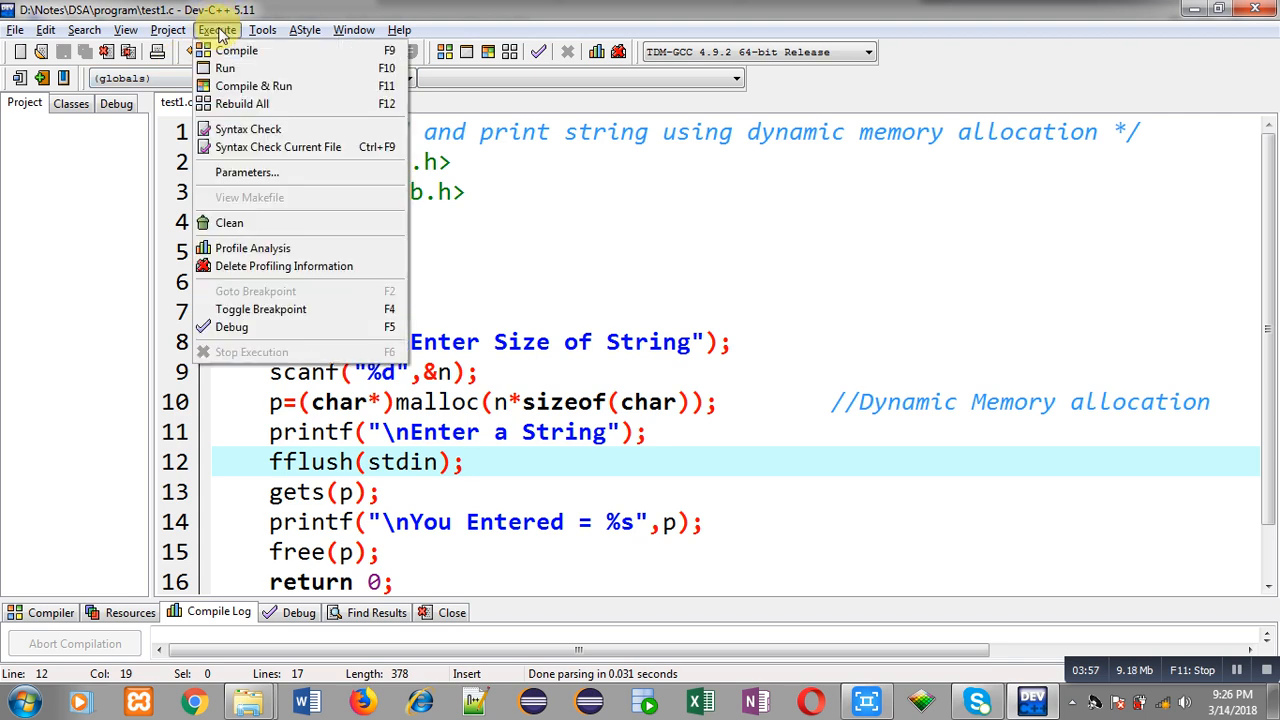
Step: Compile and run test1, entering size 6 and string India to print You Entered = India
click(253, 85)
text(6)
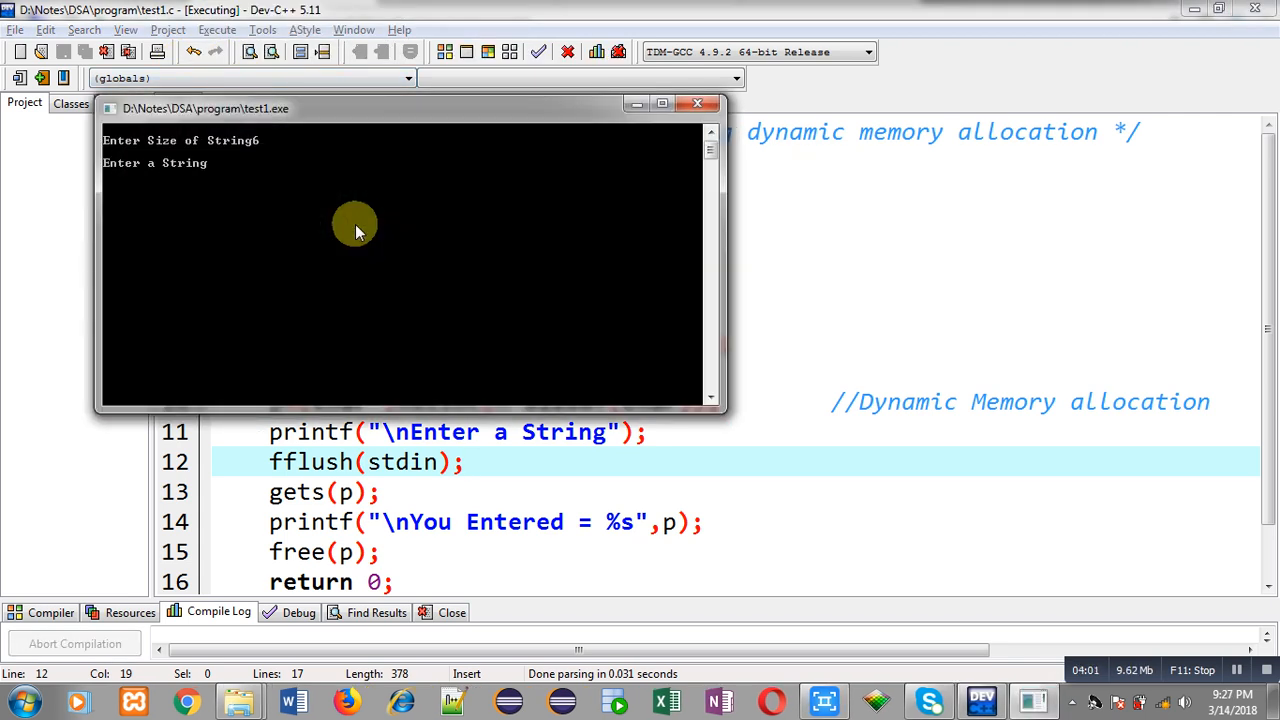
text(Indi)
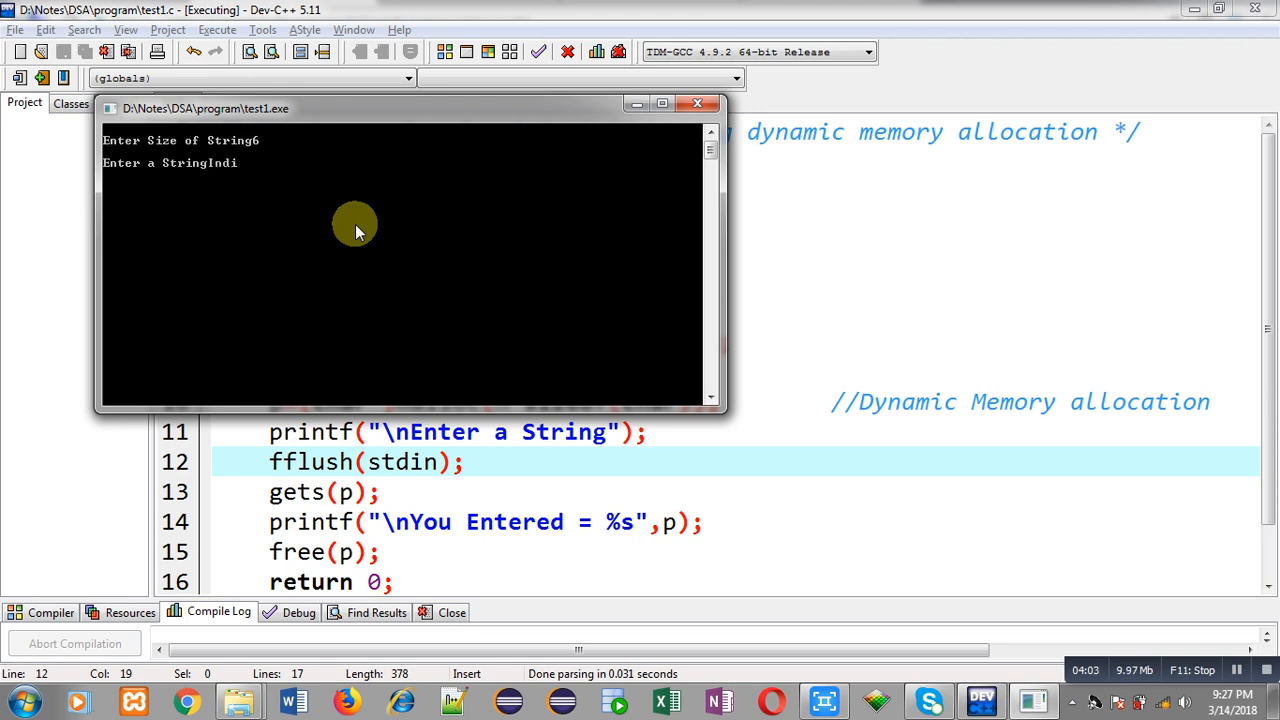
text(a)
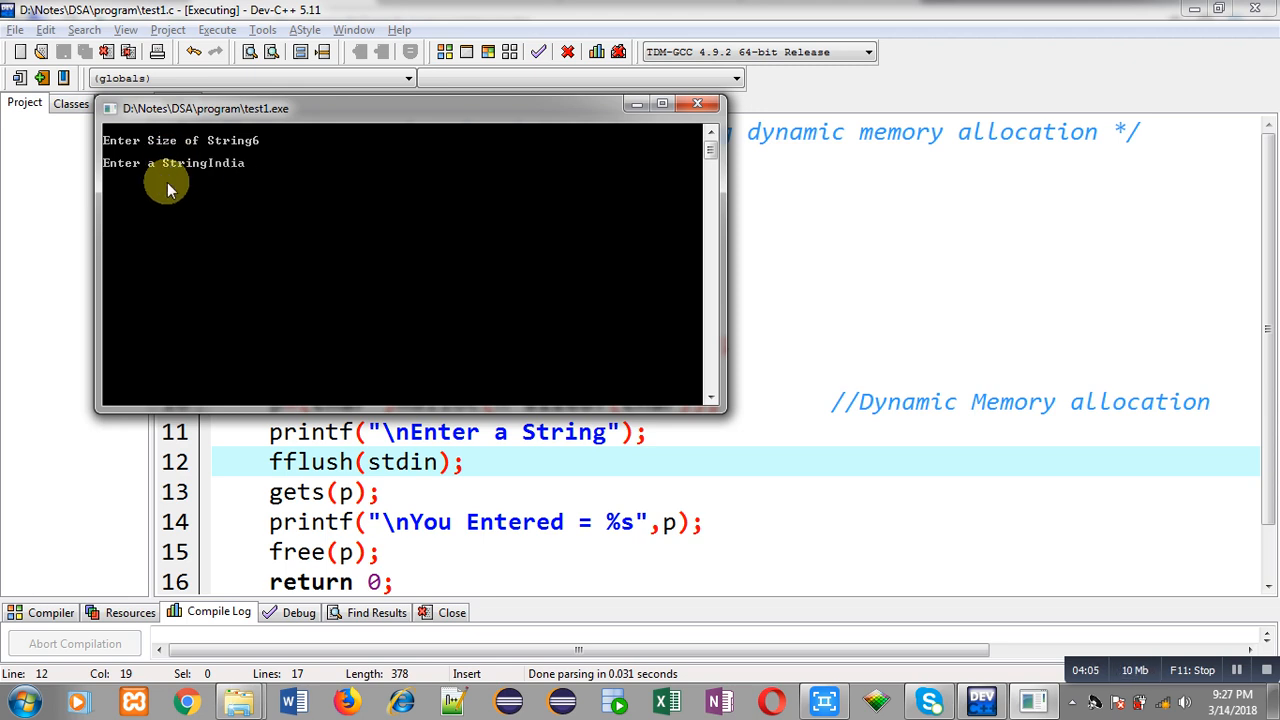
mouse_move(180, 190)
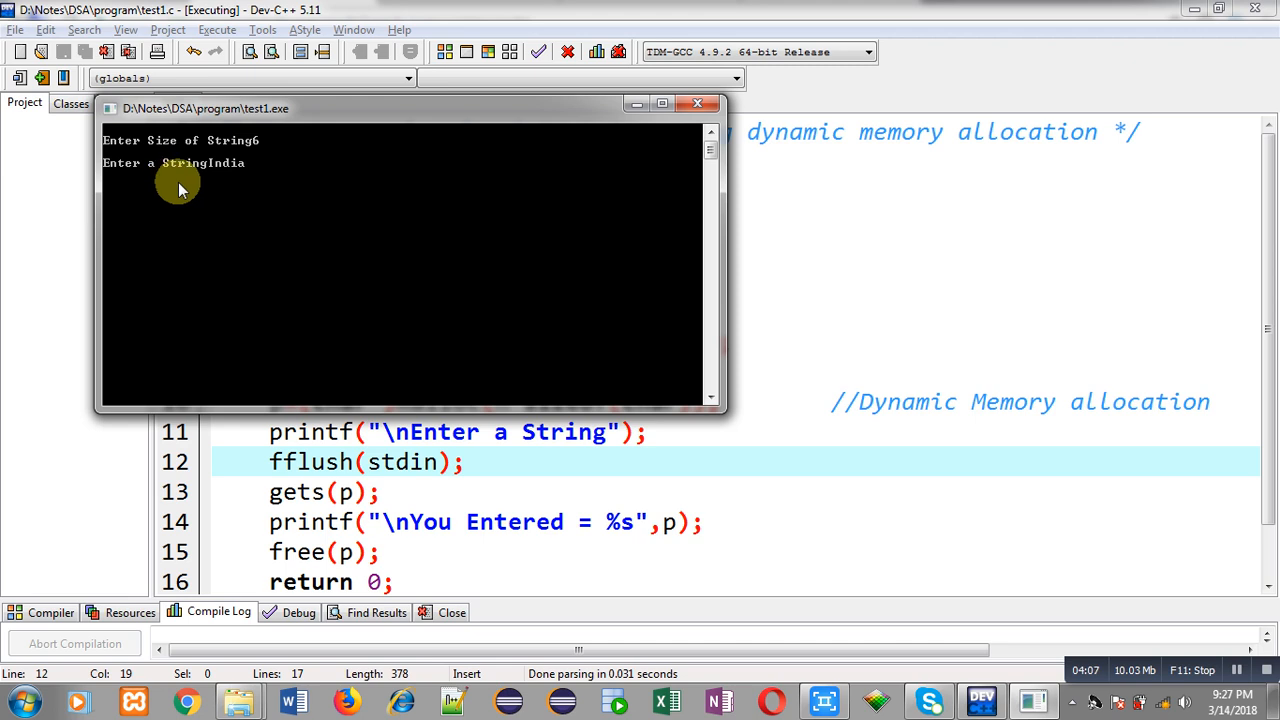
mouse_move(213, 183)
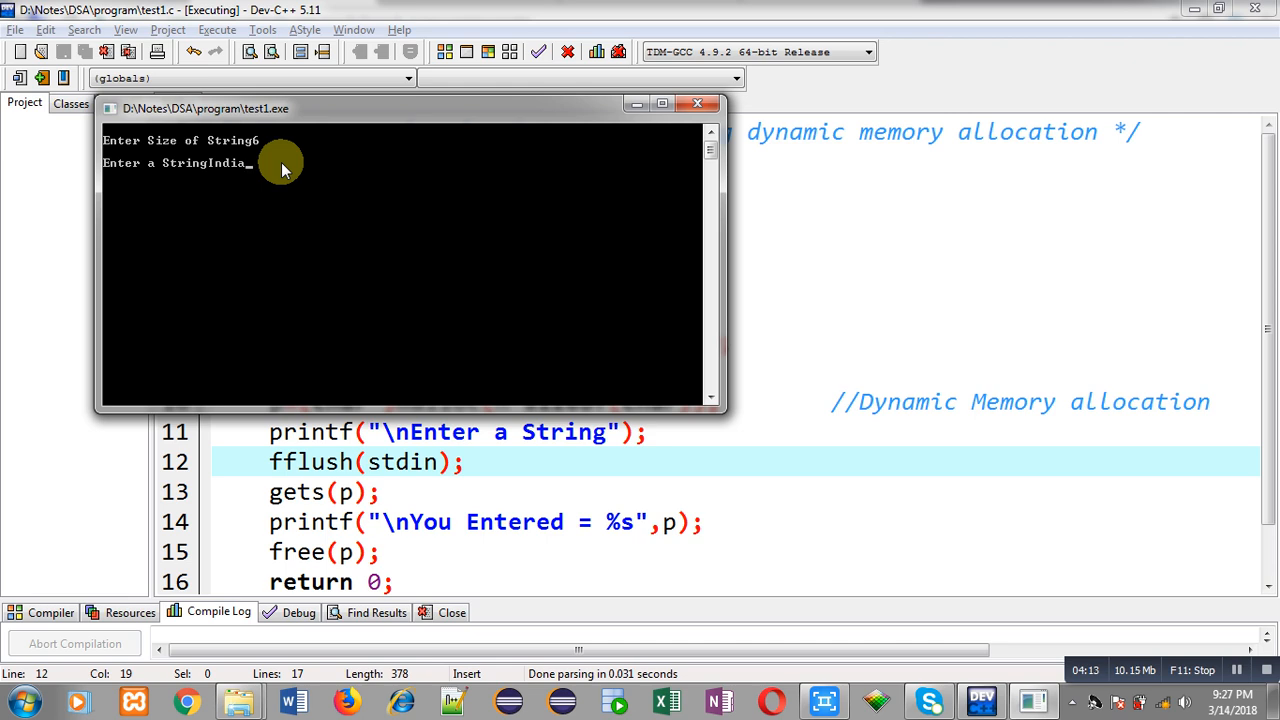
text(India)
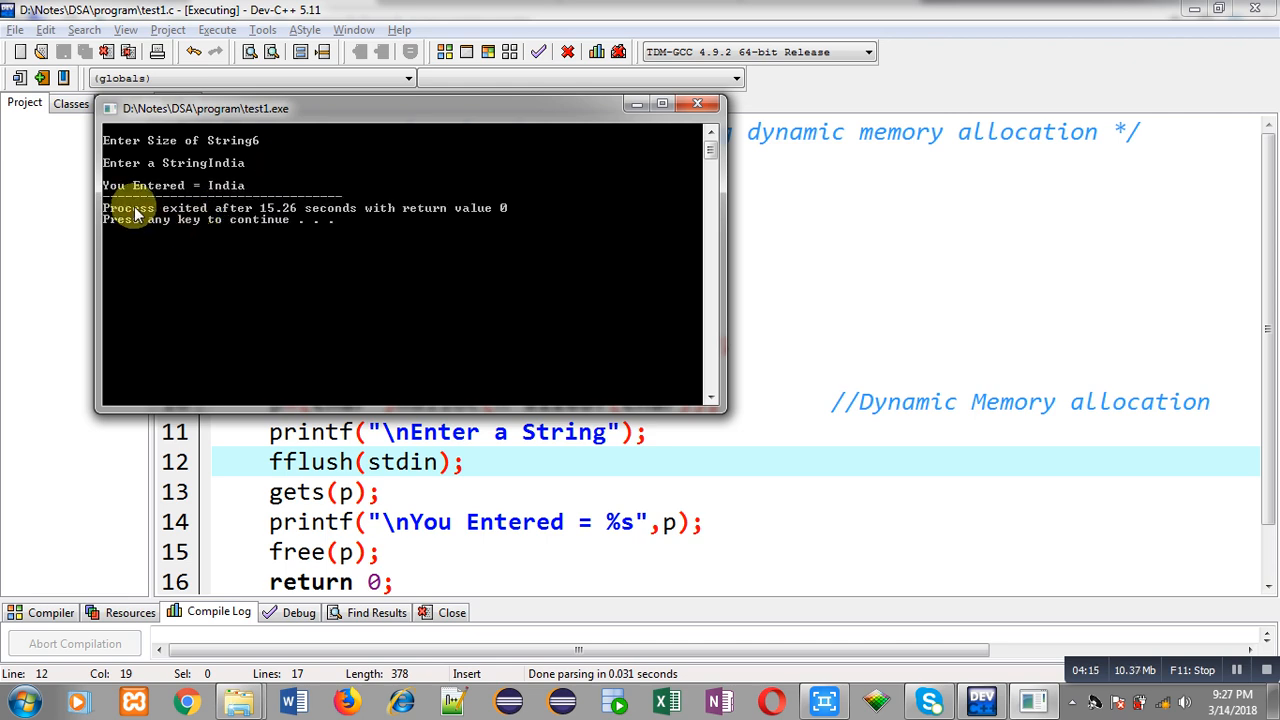
mouse_move(147, 209)
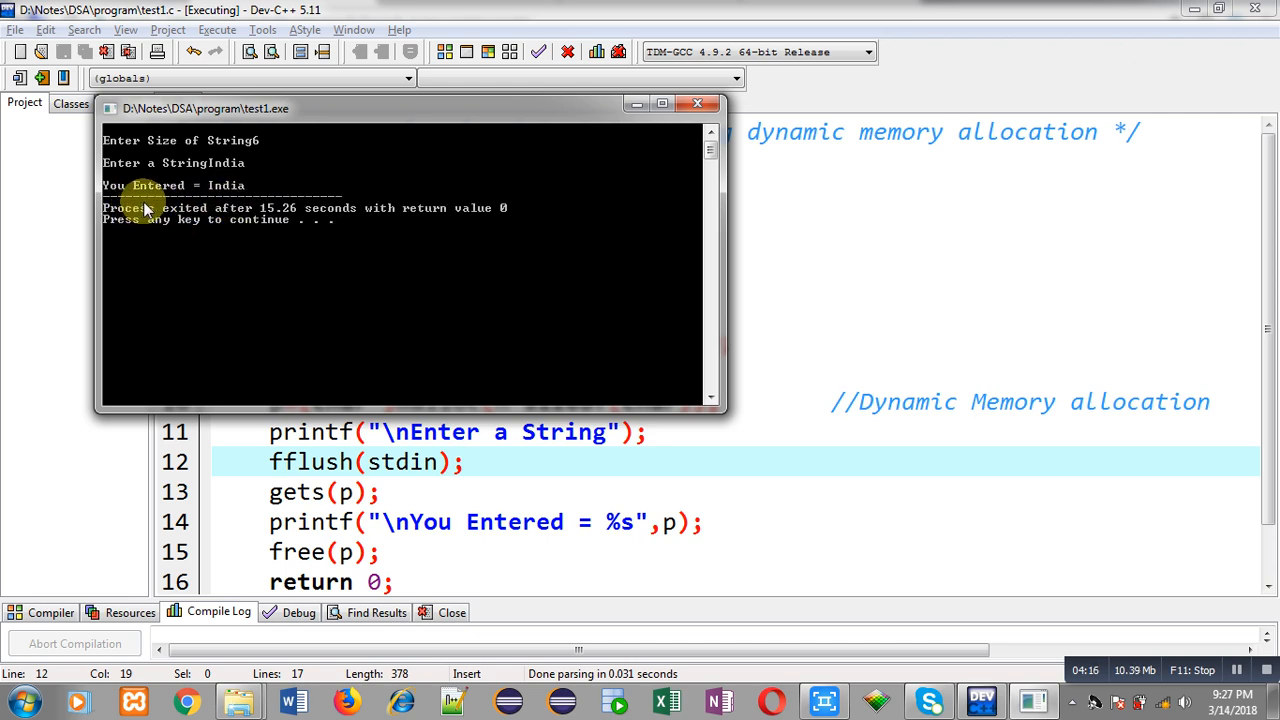
mouse_move(285, 195)
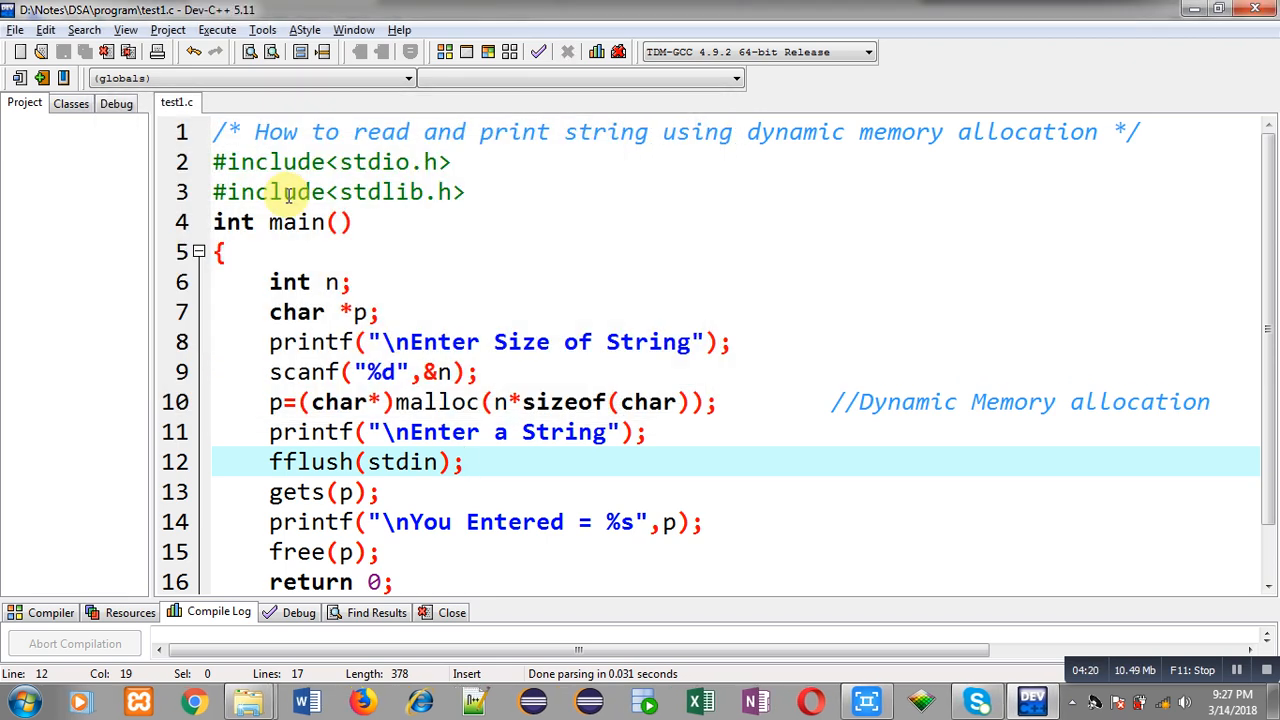
Step: Close the console and scroll through the finished test1.c source
scroll(down, 3)
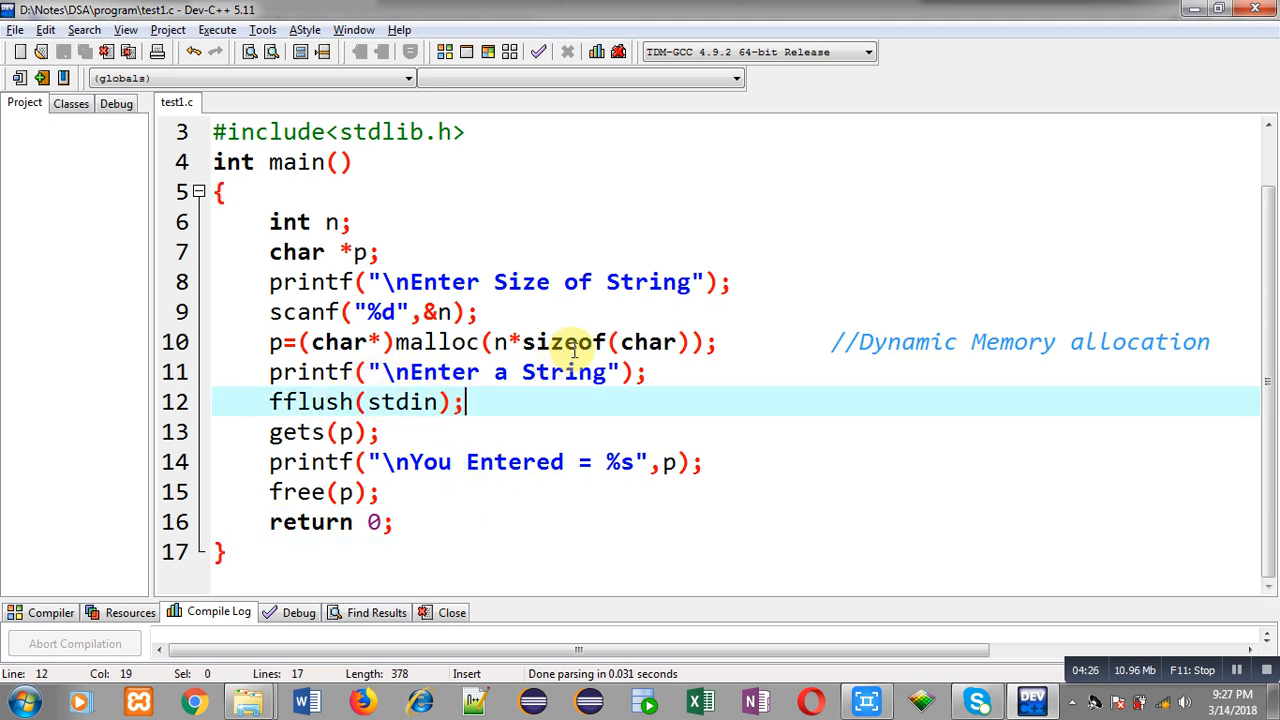
click(466, 372)
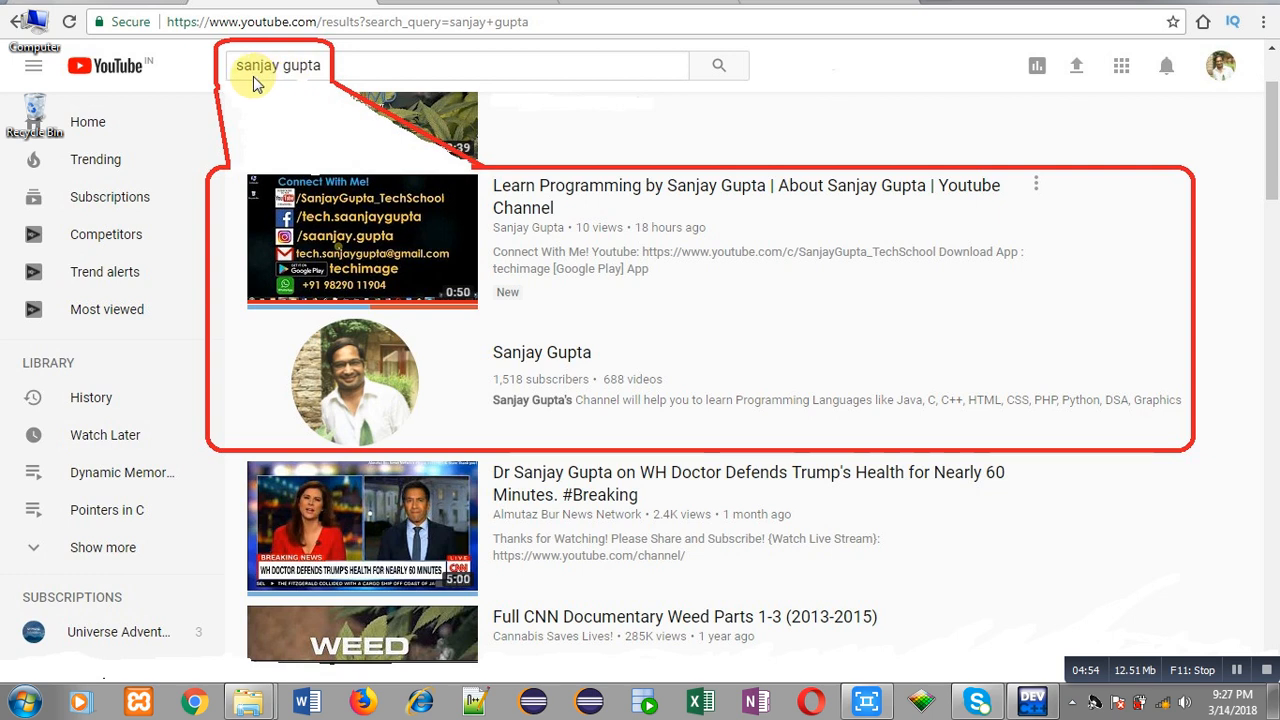
mouse_move(462, 337)
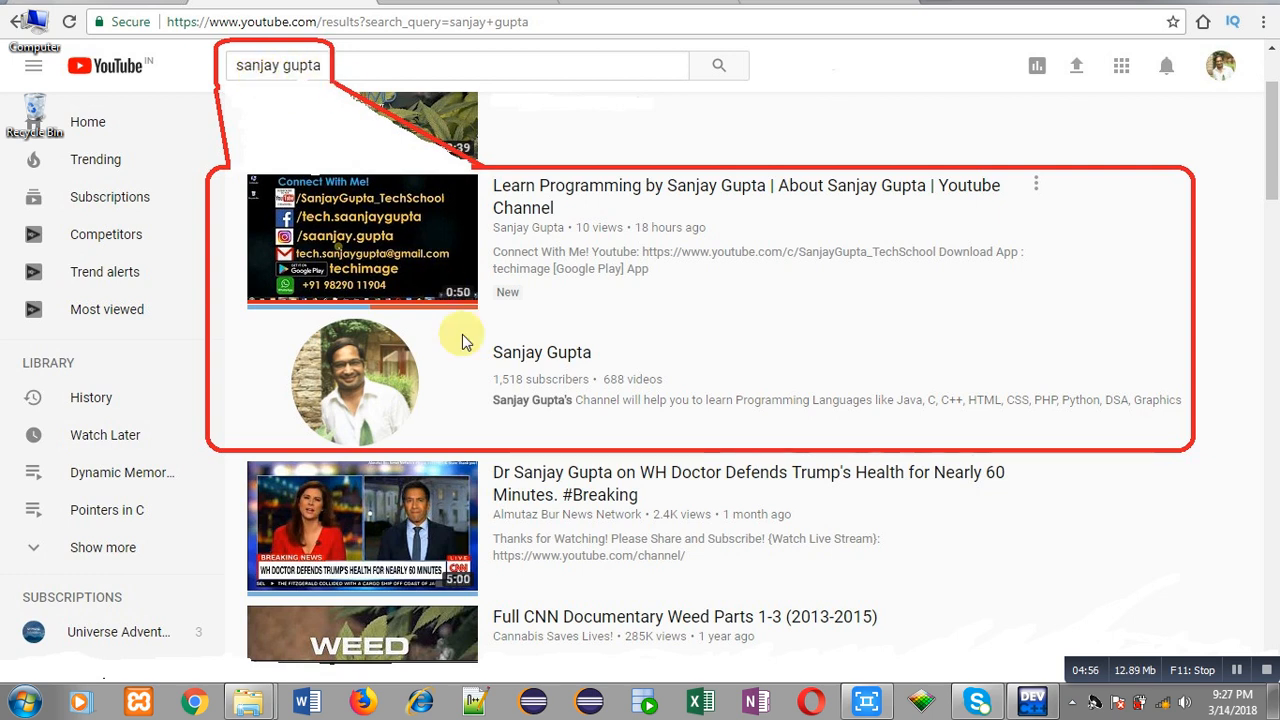